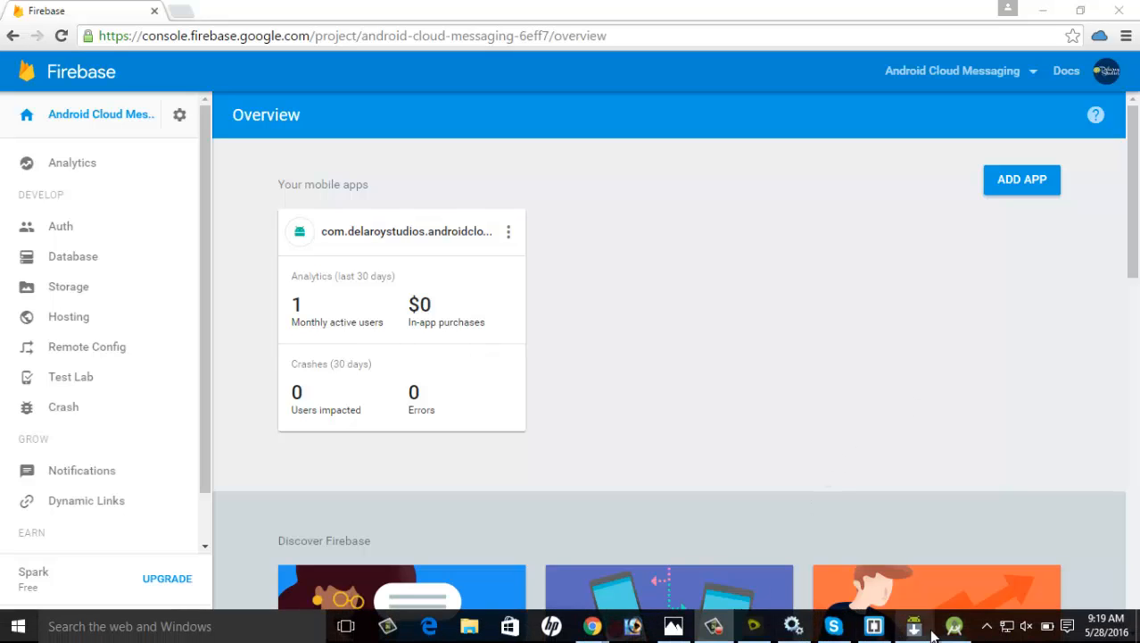
Bring Android Studio forward to show AndroidManifest.xml with the Firebase service declarations
left_click(912, 625)
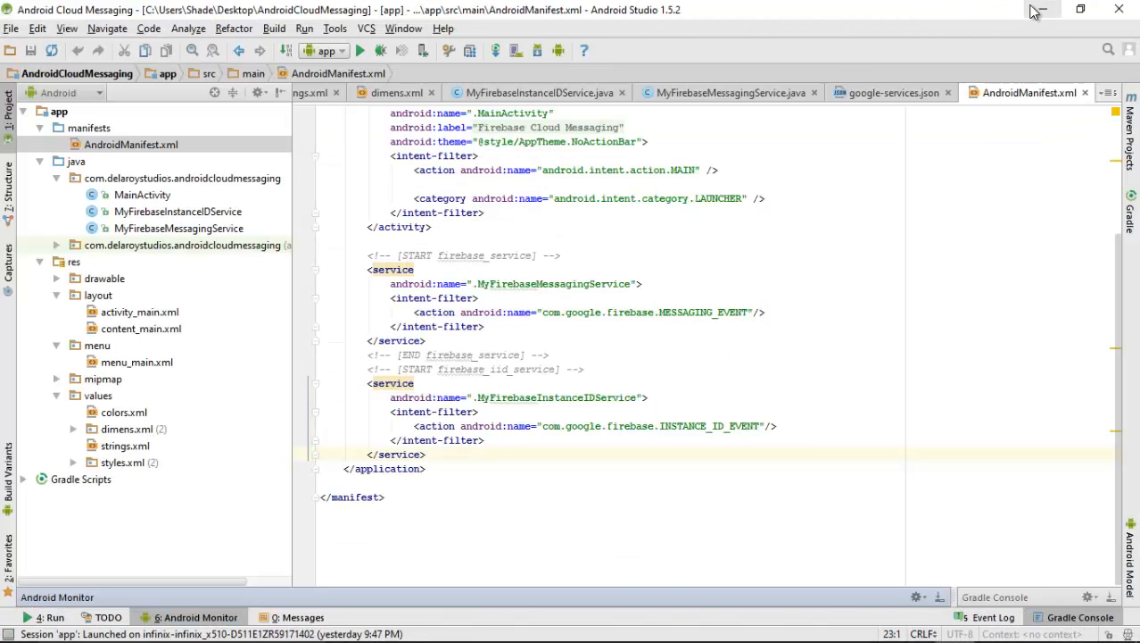
mouse_move(982, 164)
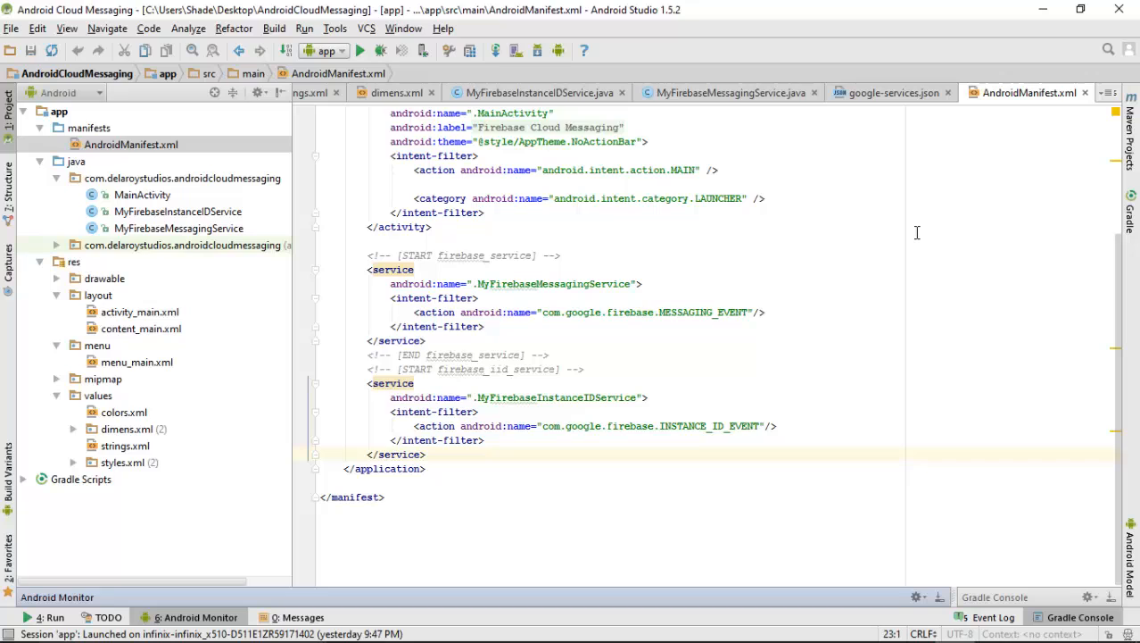
mouse_move(931, 291)
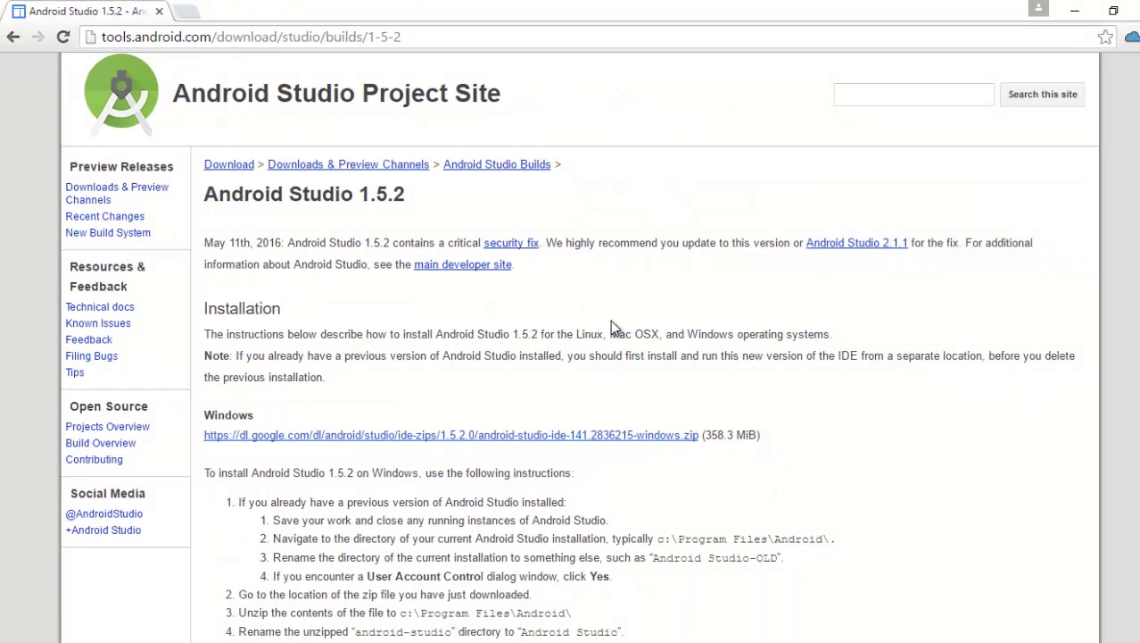
mouse_move(830, 311)
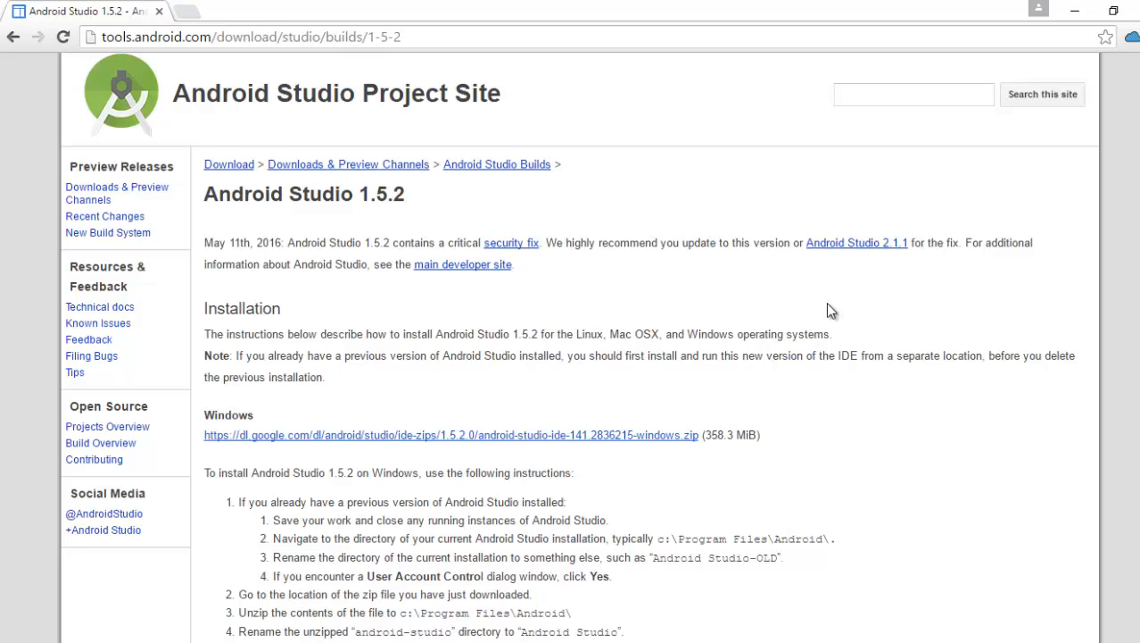
scroll("down", 3)
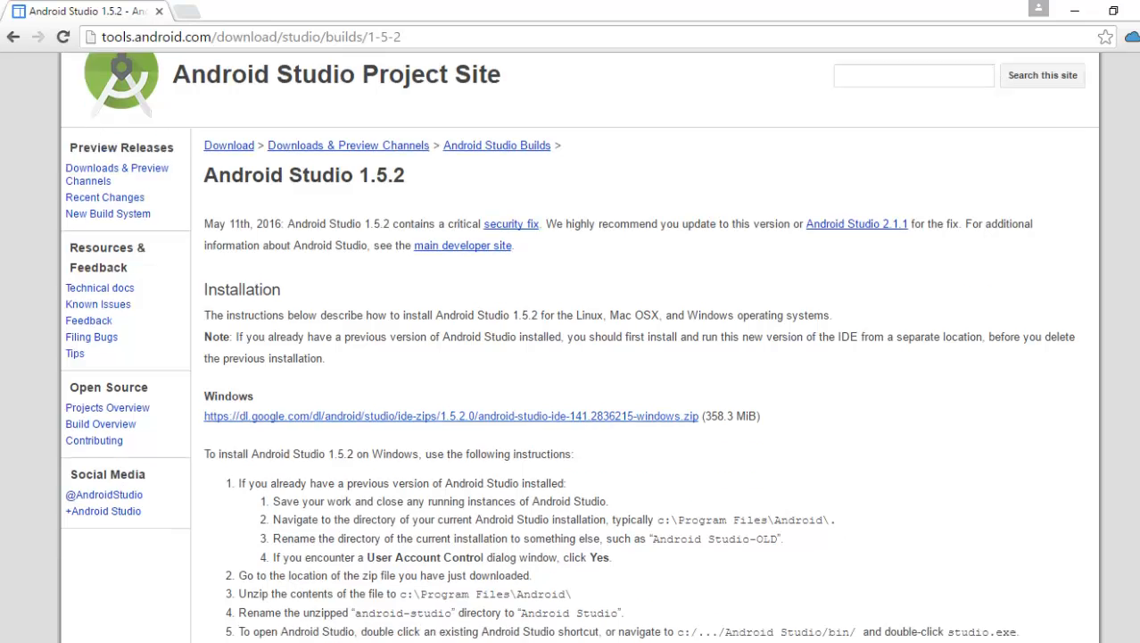
scroll("down", 3)
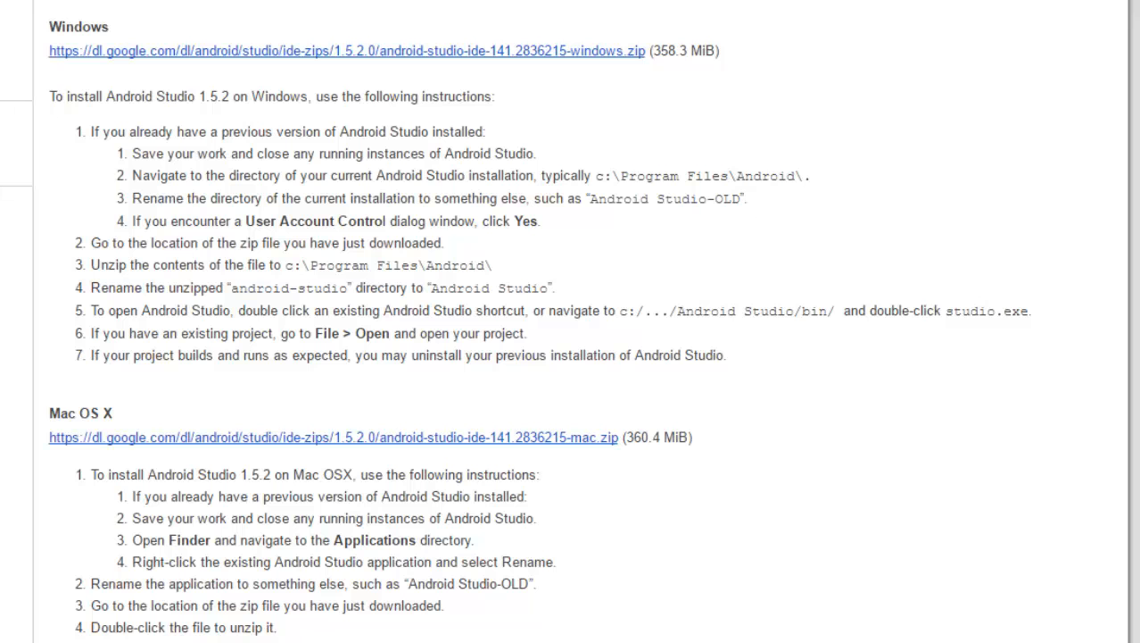
scroll("down", 3)
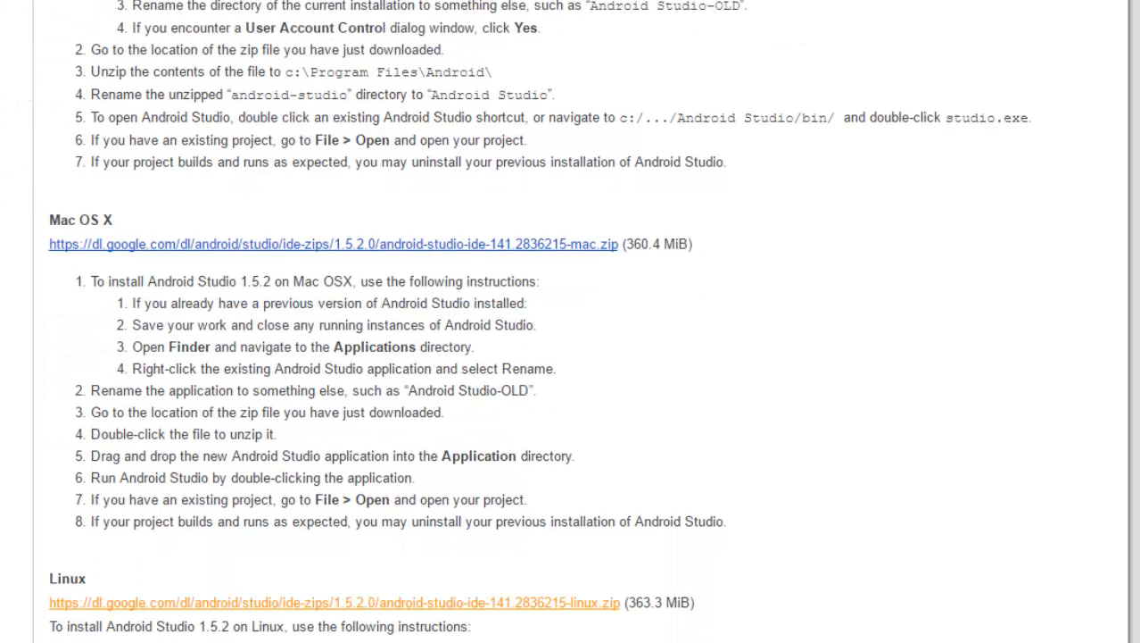
scroll("down", 3)
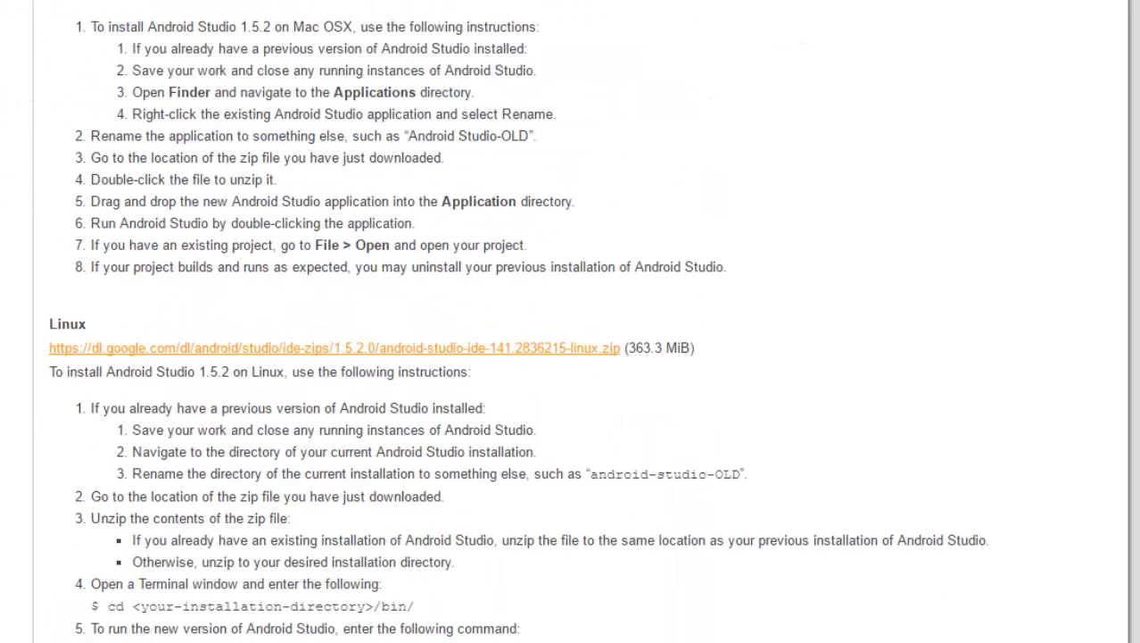
scroll("down", 3)
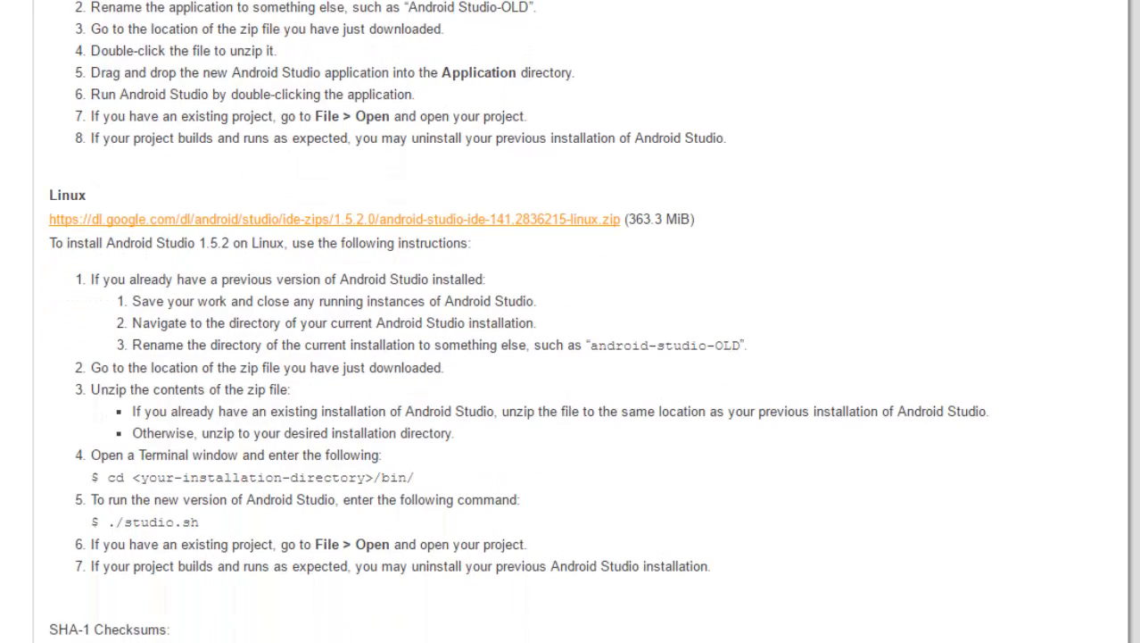
scroll("up", 3)
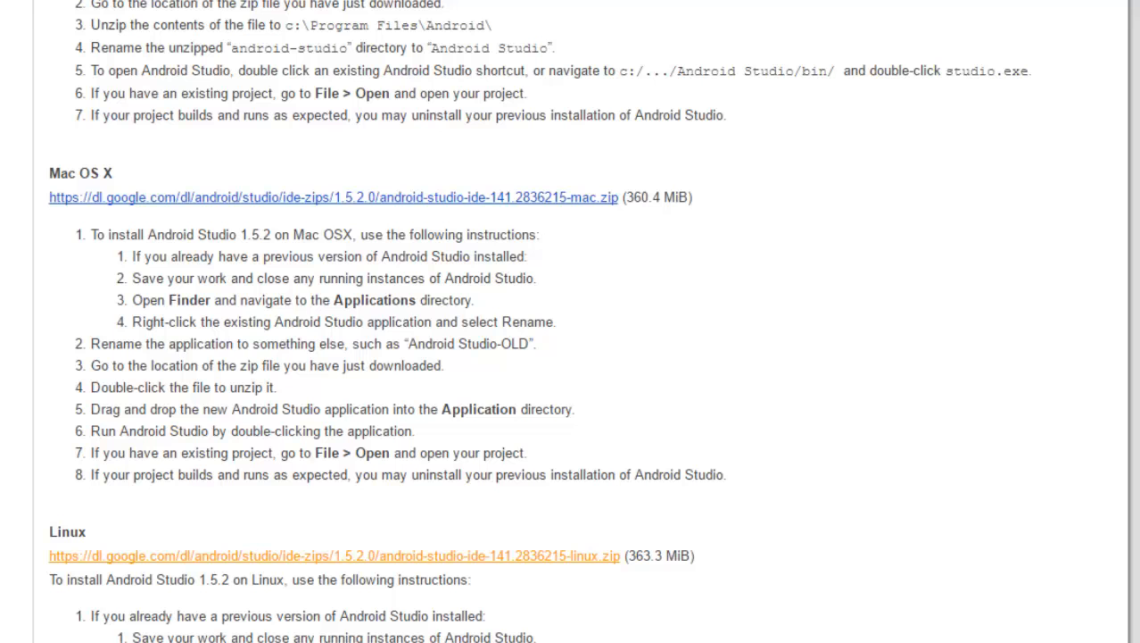
scroll("up", 3)
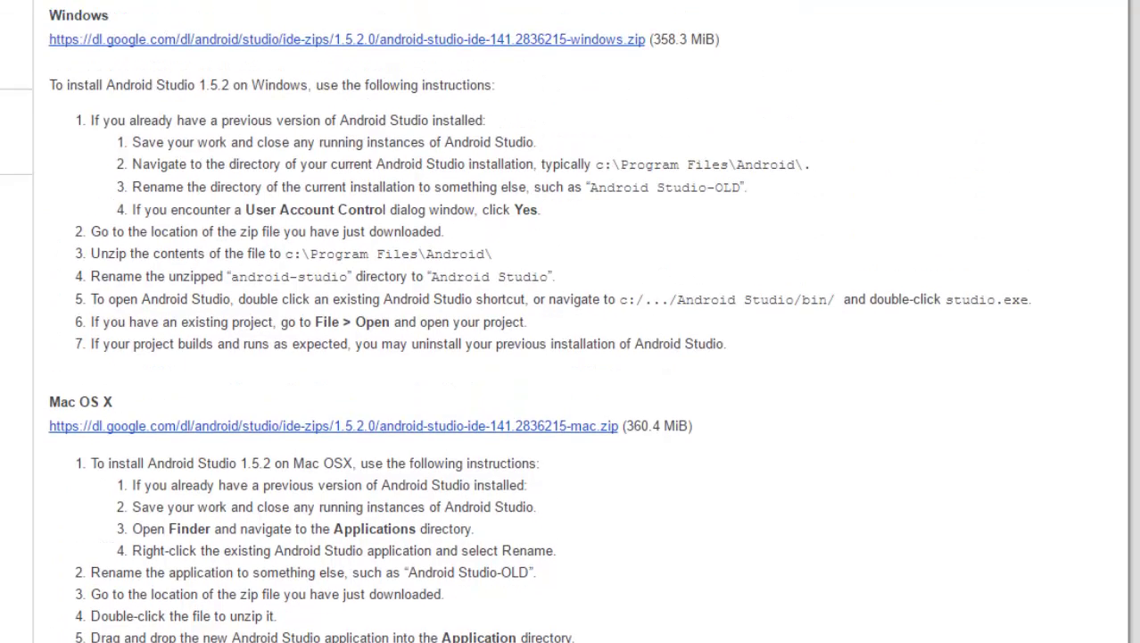
scroll("up", 3)
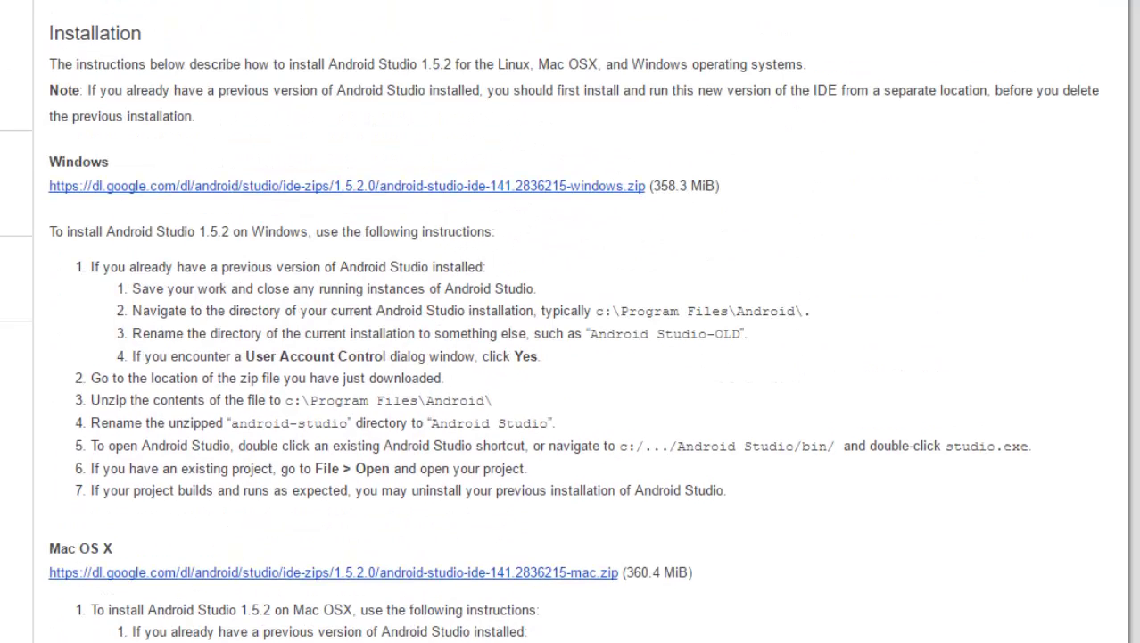
scroll("up", 3)
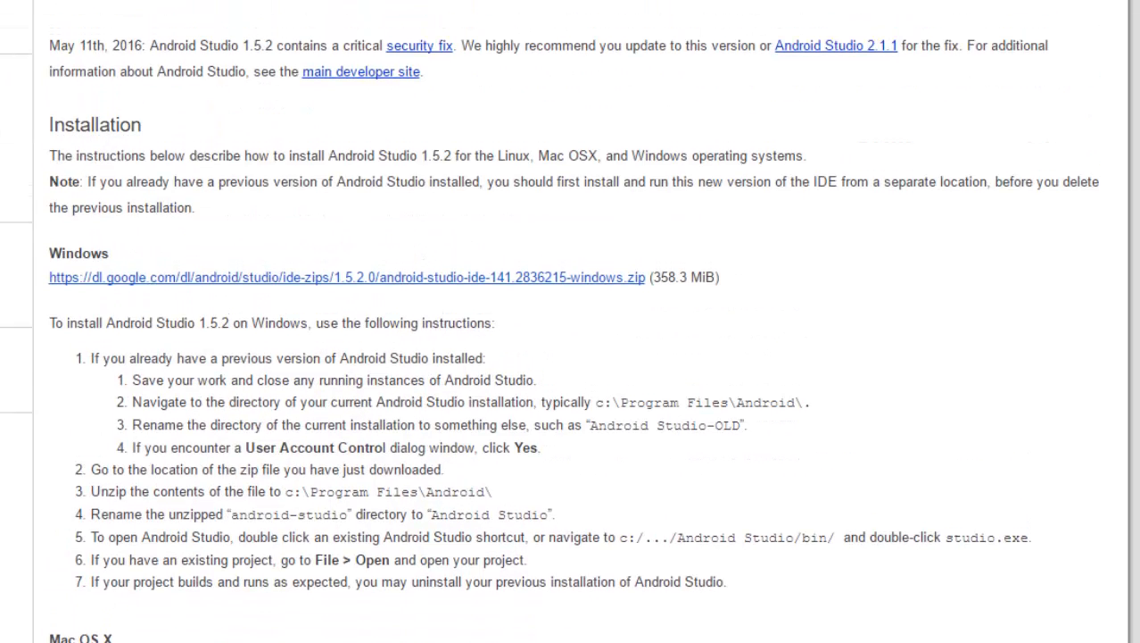
scroll("up", 3)
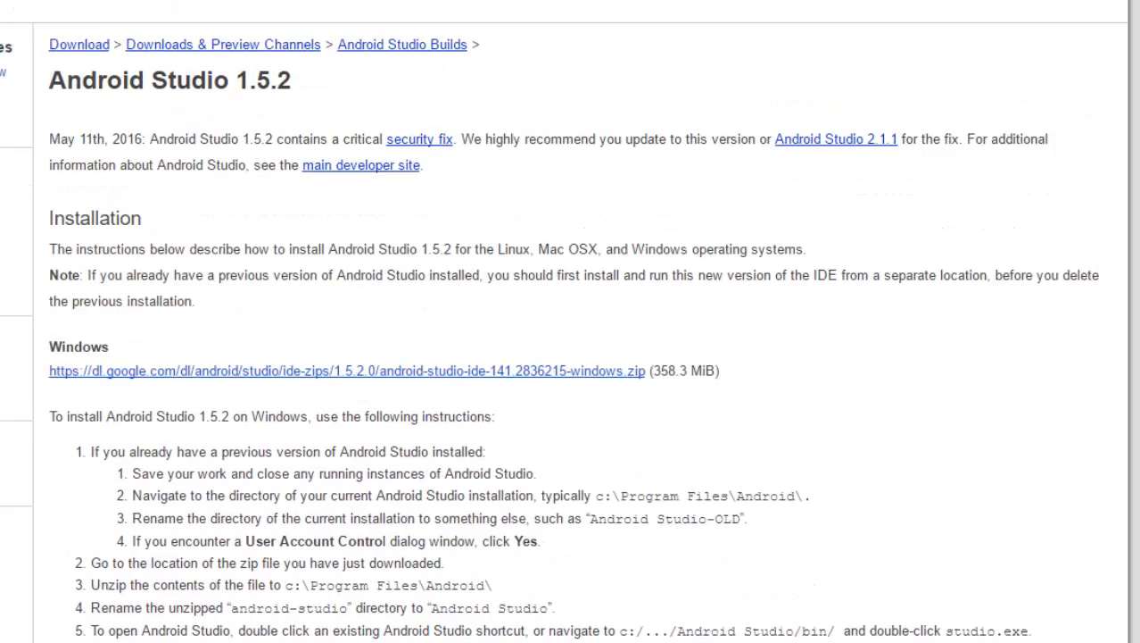
scroll("up", 3)
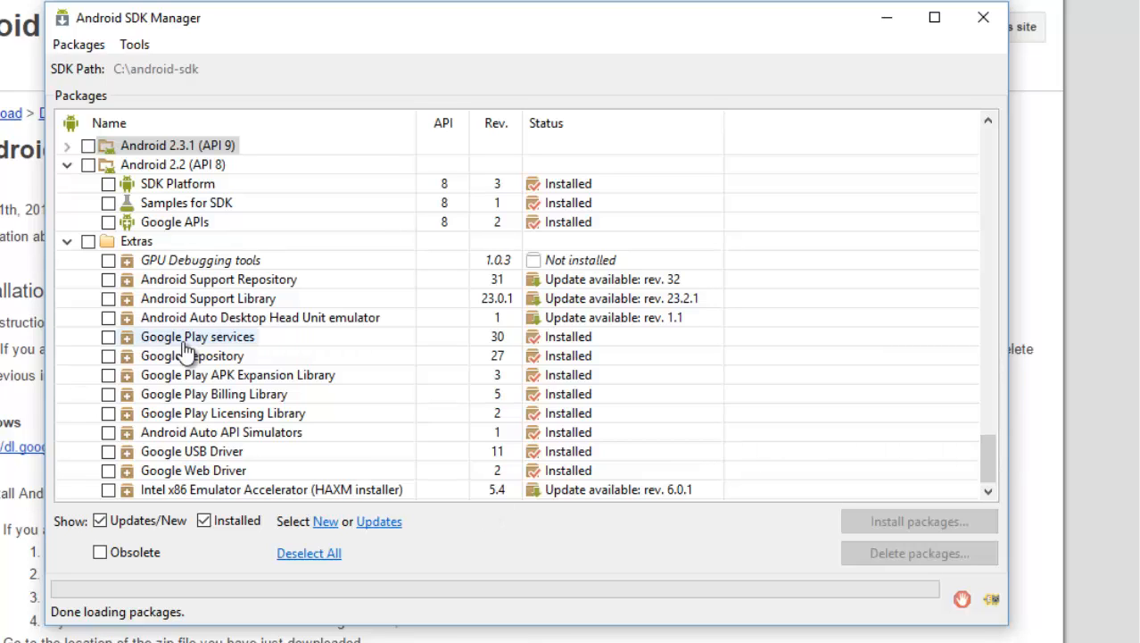
mouse_move(496, 346)
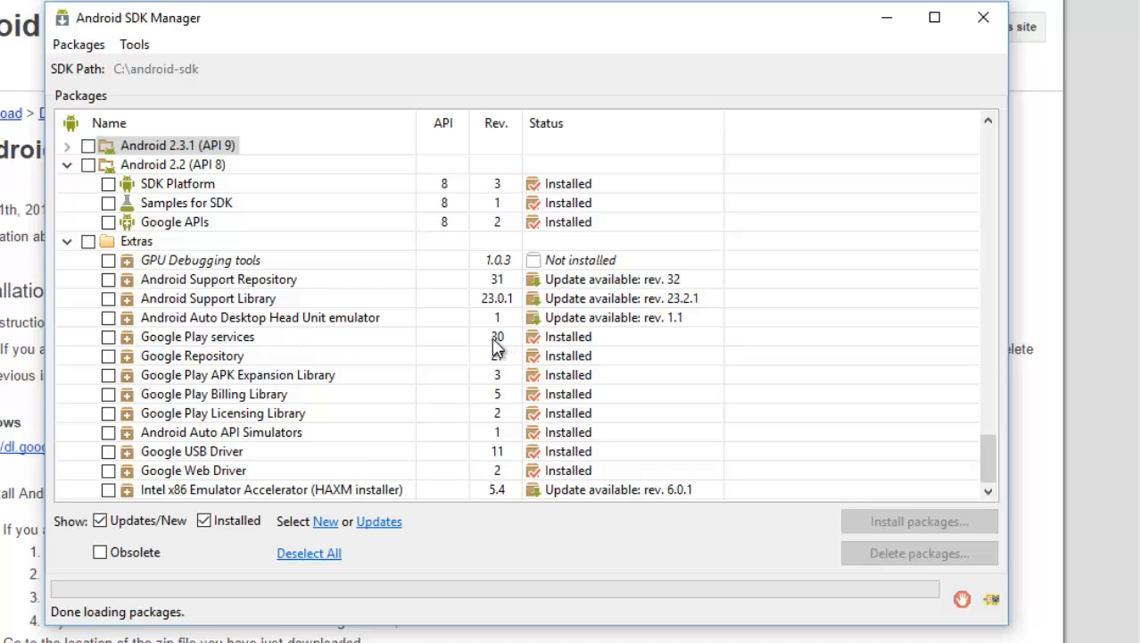
mouse_move(514, 346)
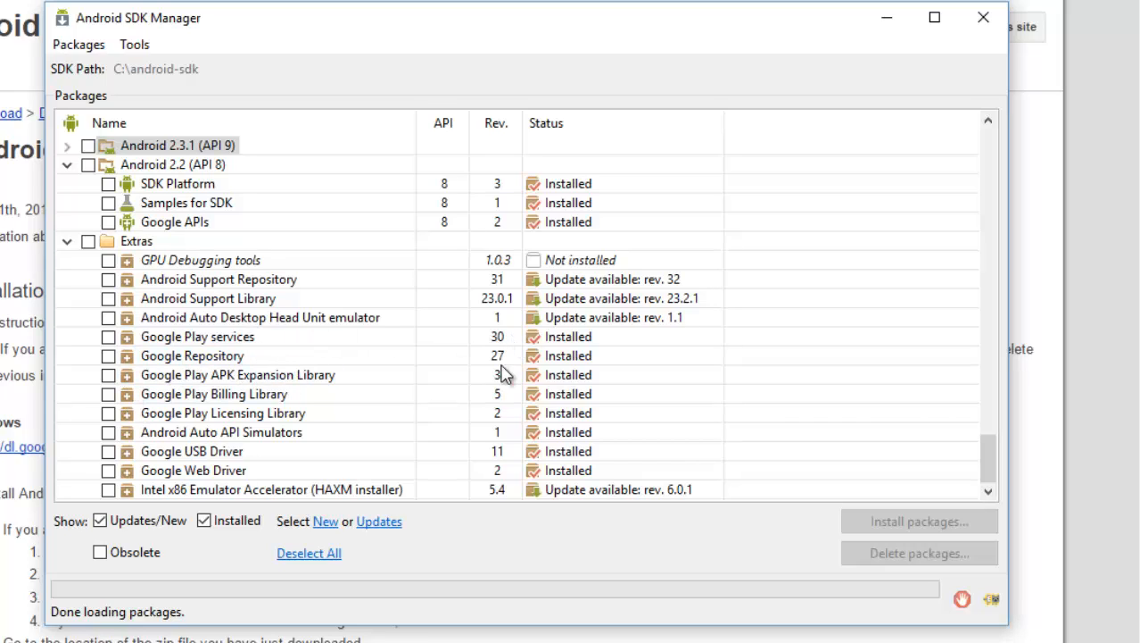
mouse_move(521, 560)
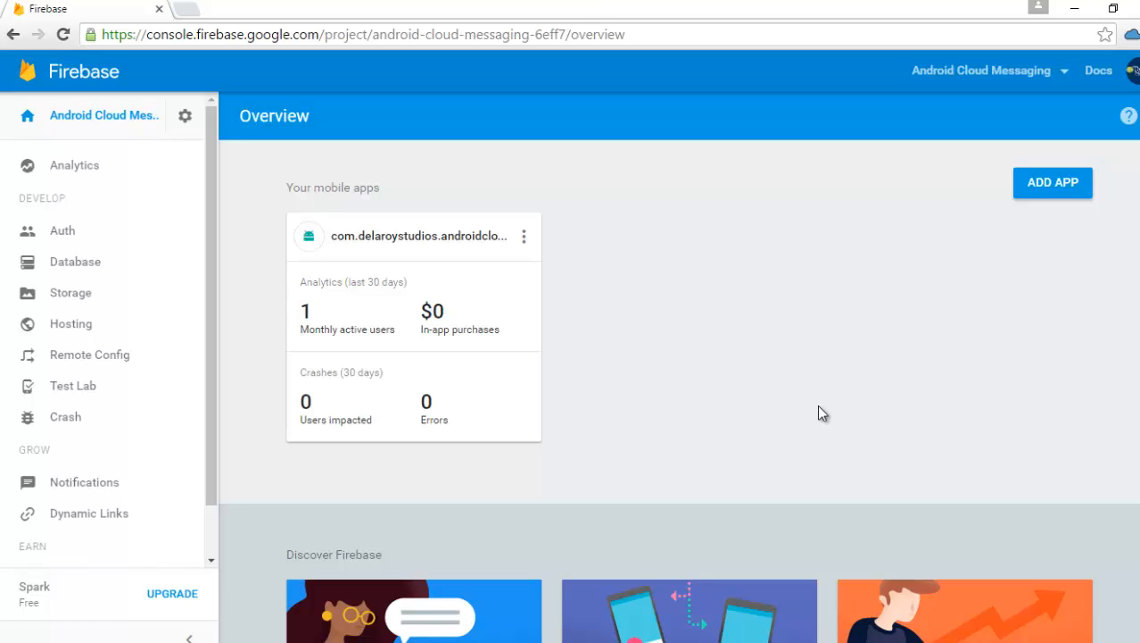
mouse_move(807, 413)
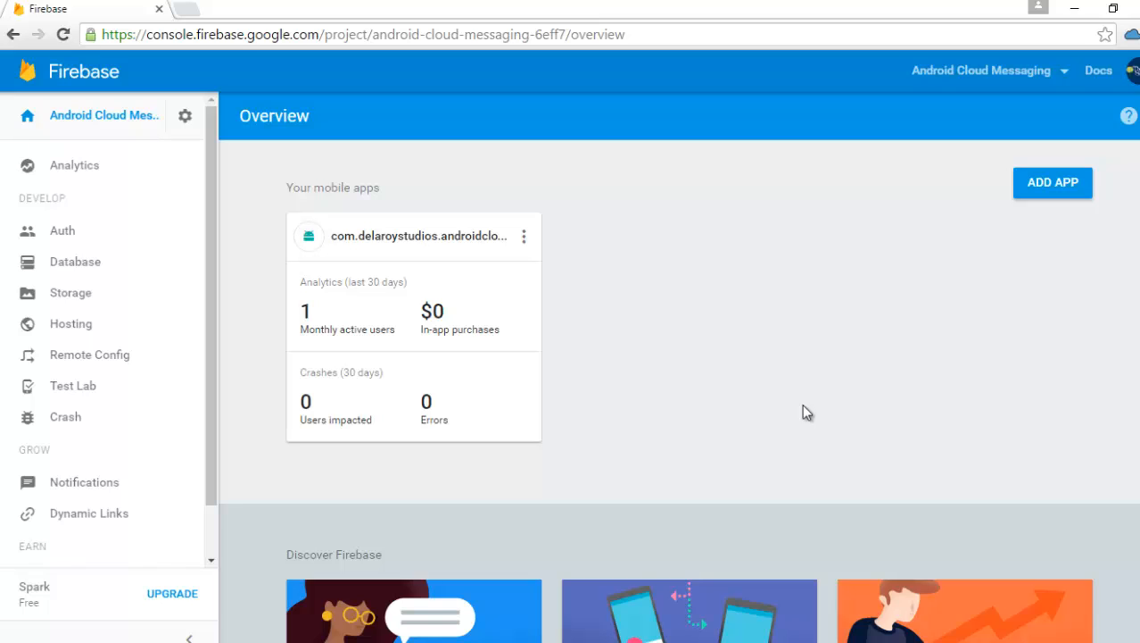
mouse_move(589, 371)
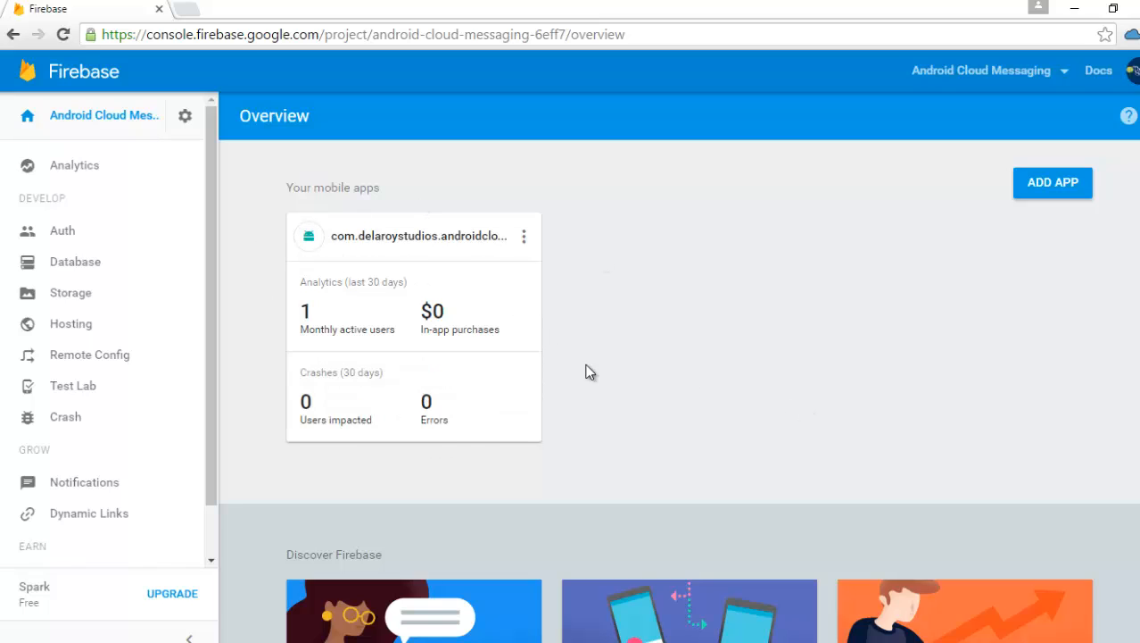
mouse_move(498, 249)
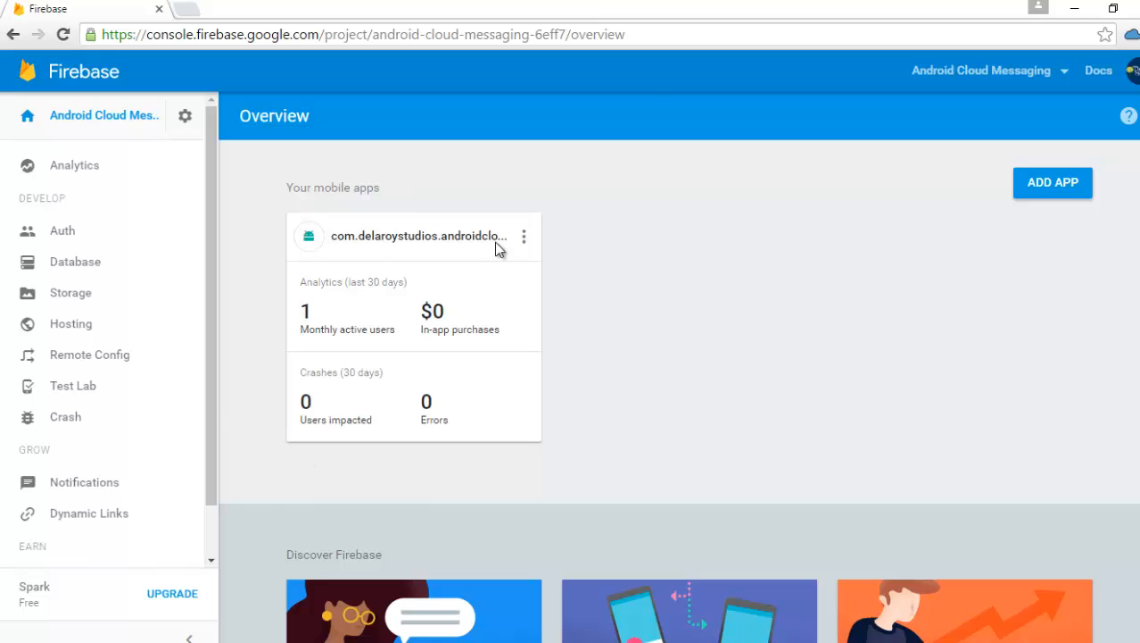
mouse_move(550, 395)
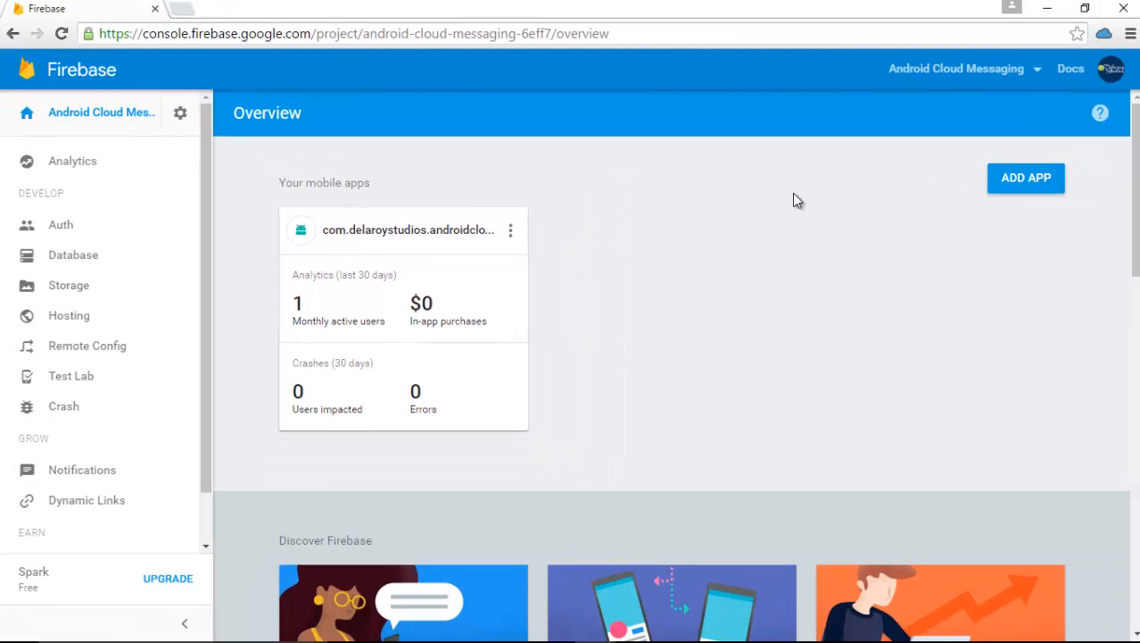
mouse_move(937, 129)
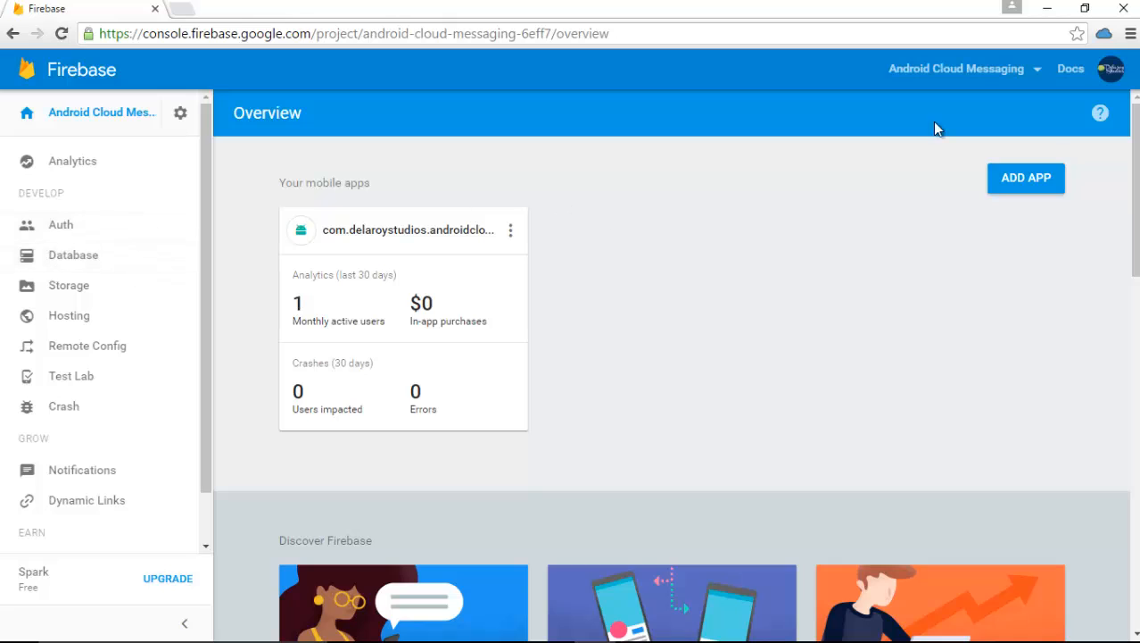
Create a new Firebase project named Test, keeping United States as the country
left_click(1039, 68)
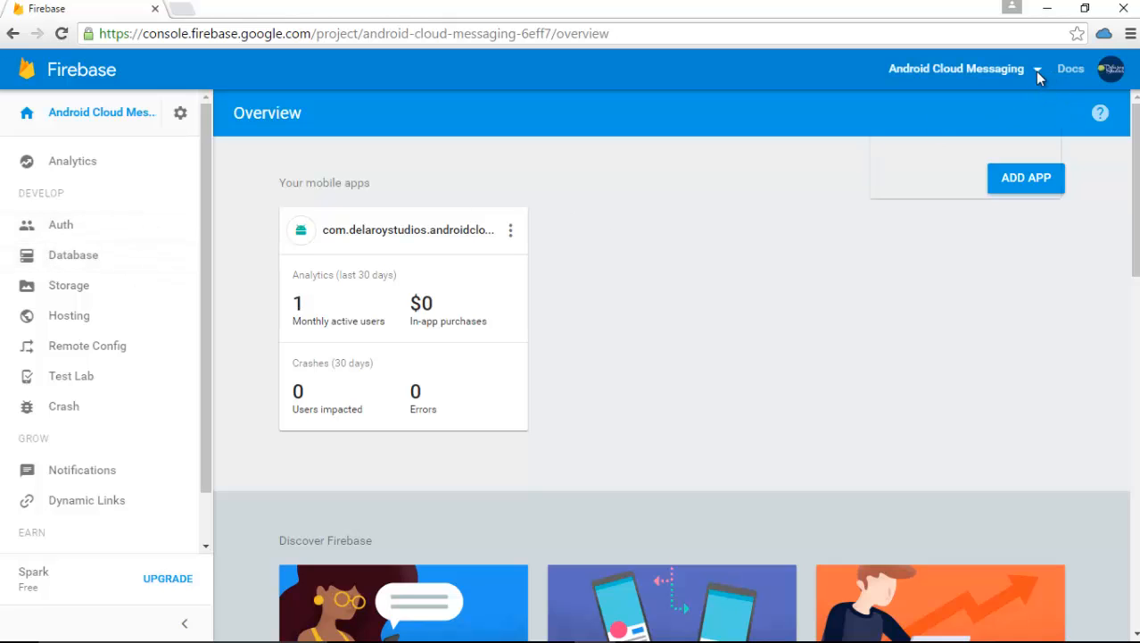
left_click(1039, 68)
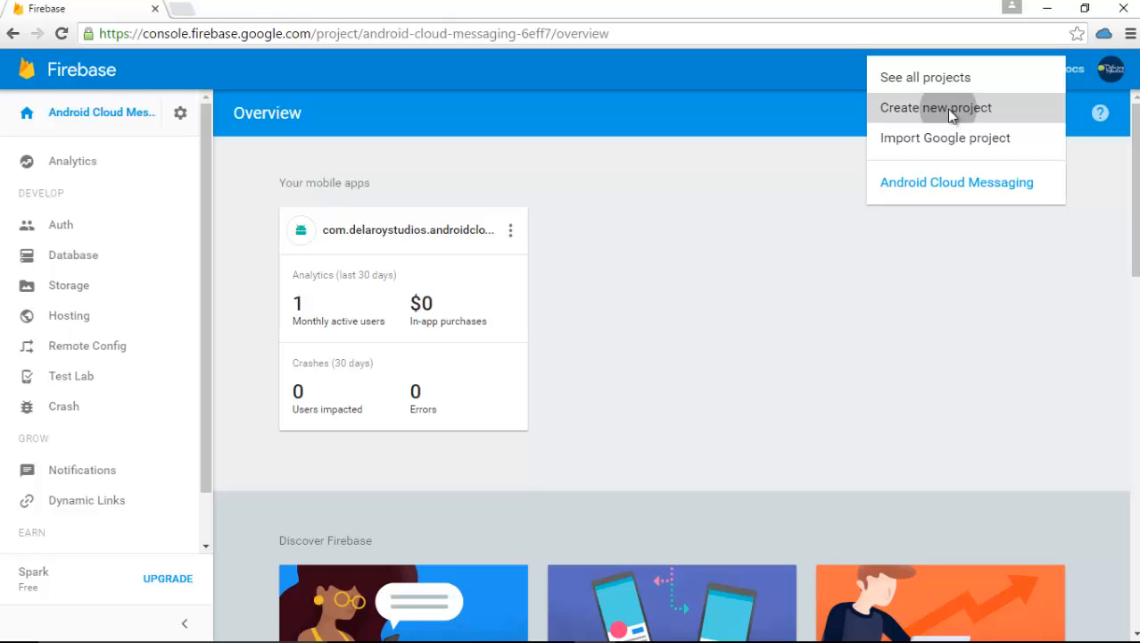
left_click(936, 107)
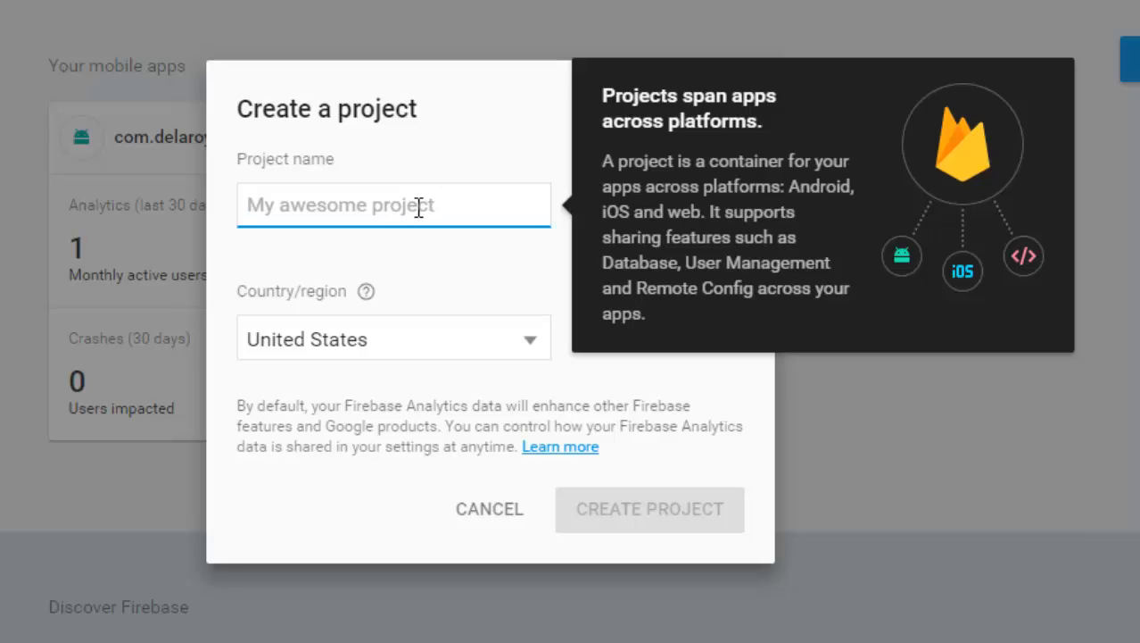
type("Test")
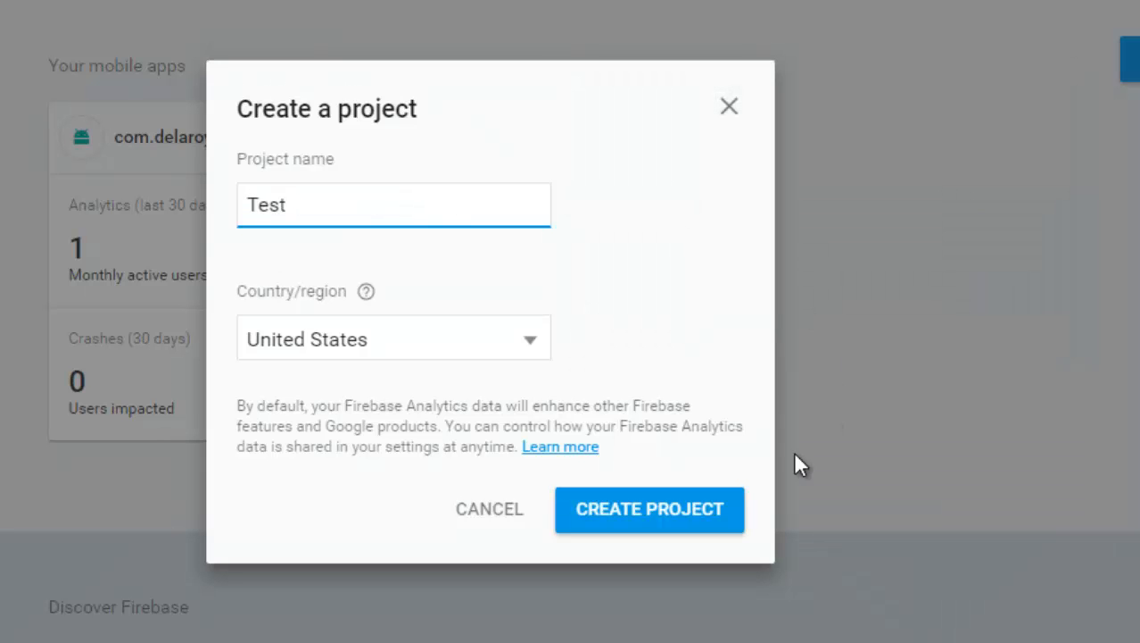
mouse_move(573, 514)
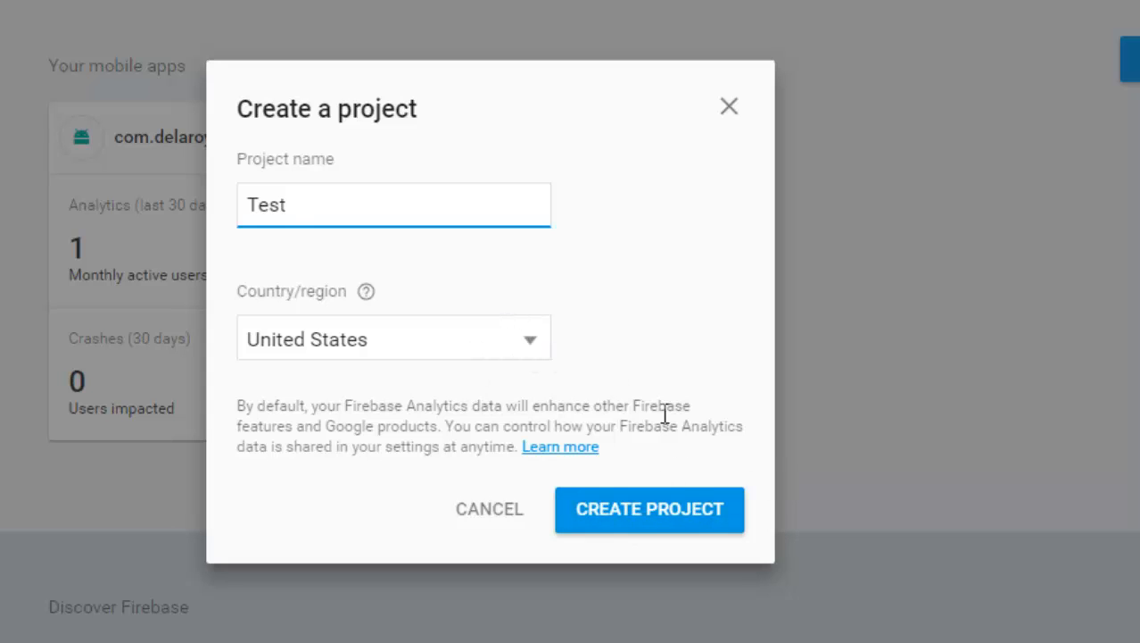
left_click(650, 508)
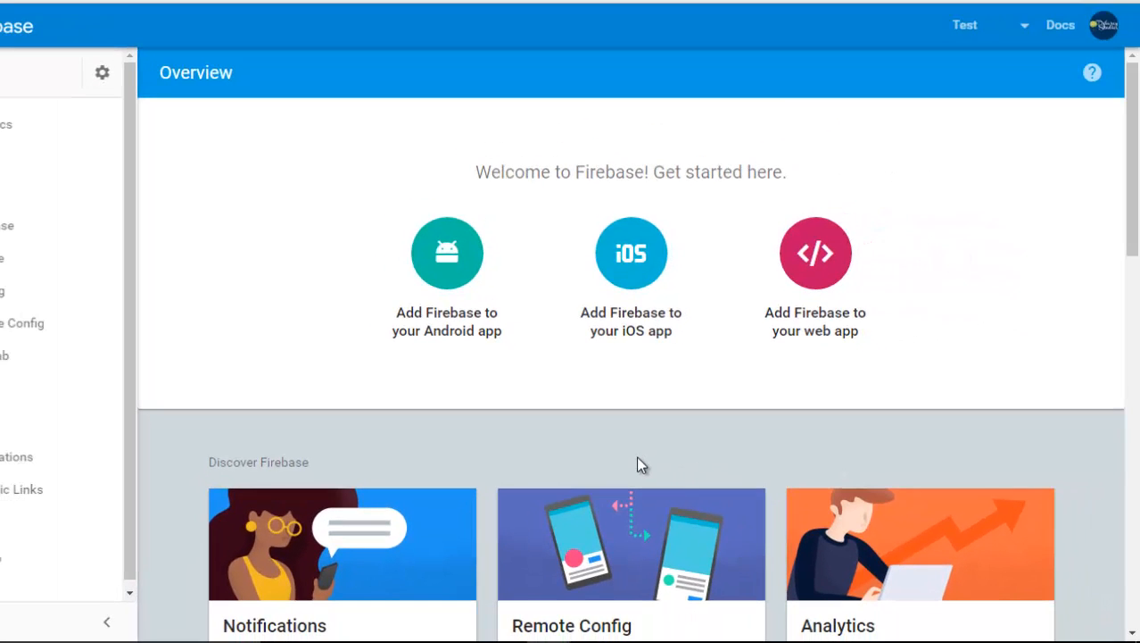
mouse_move(934, 162)
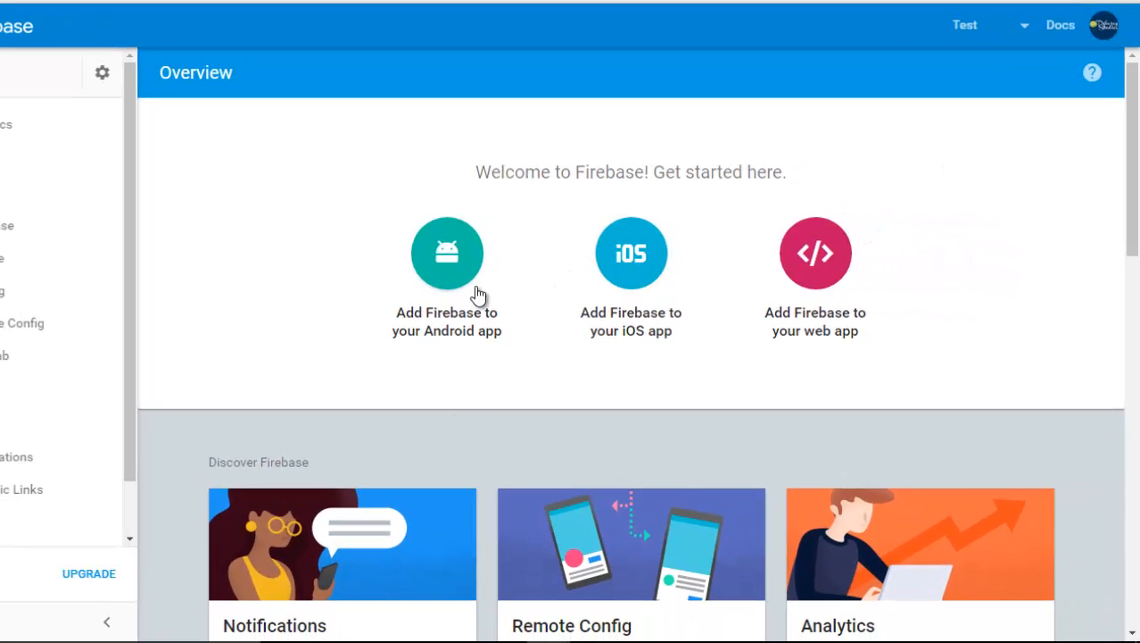
mouse_move(903, 43)
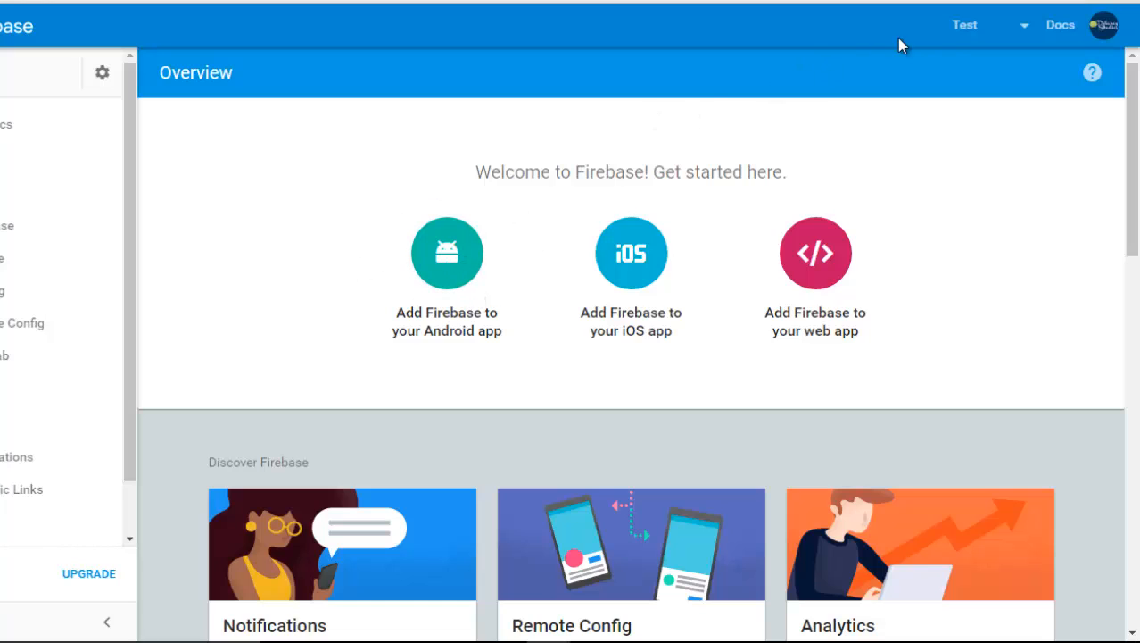
mouse_move(478, 265)
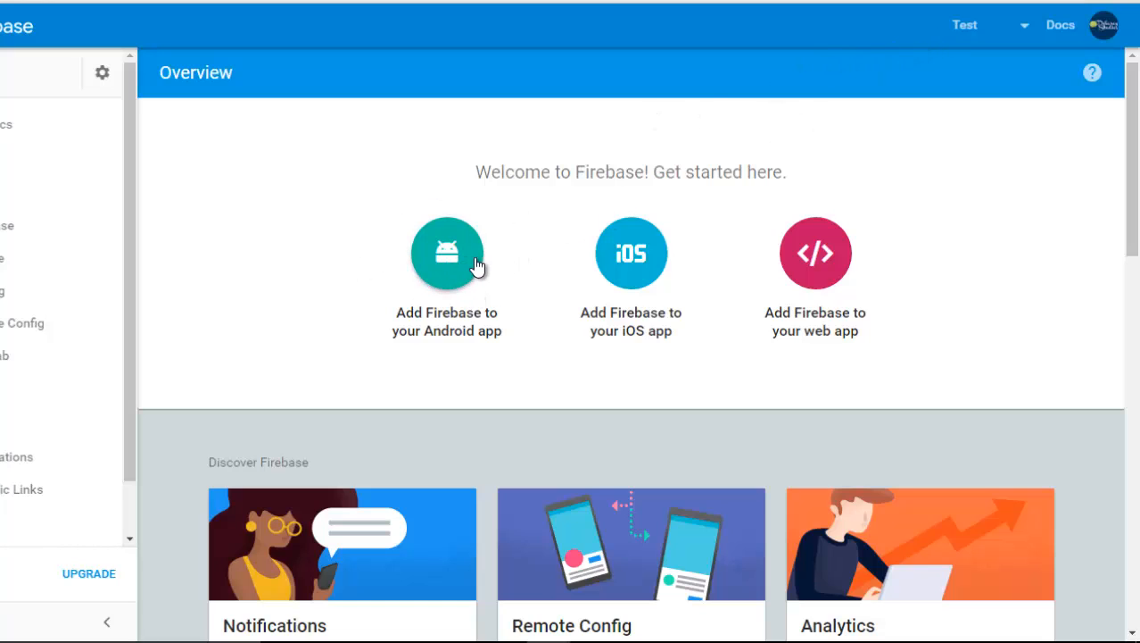
mouse_move(455, 266)
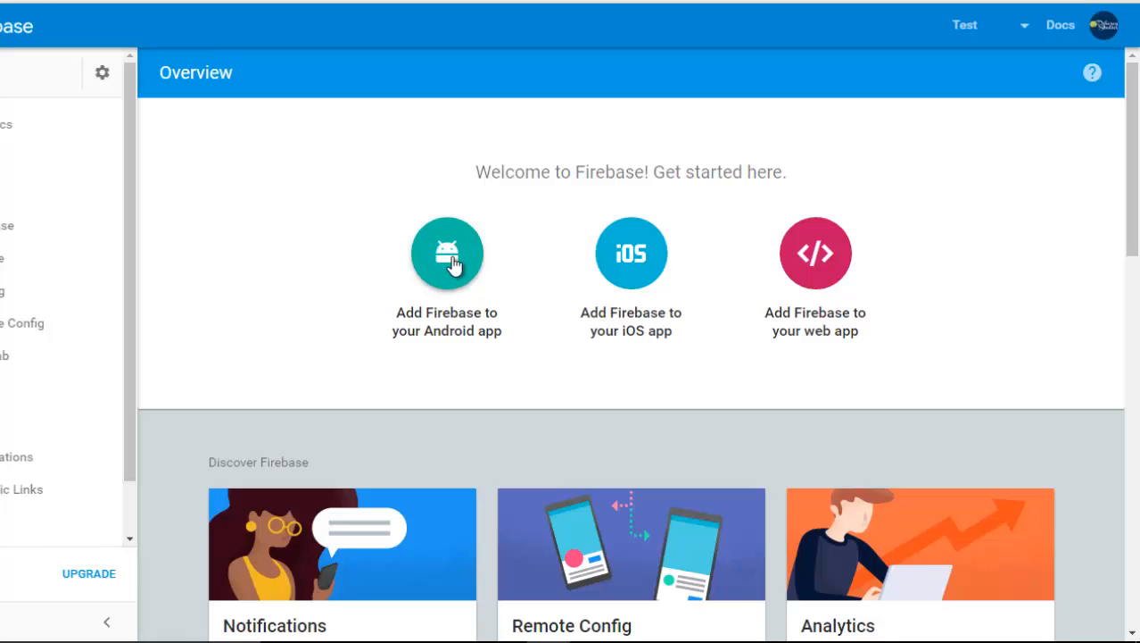
mouse_move(899, 194)
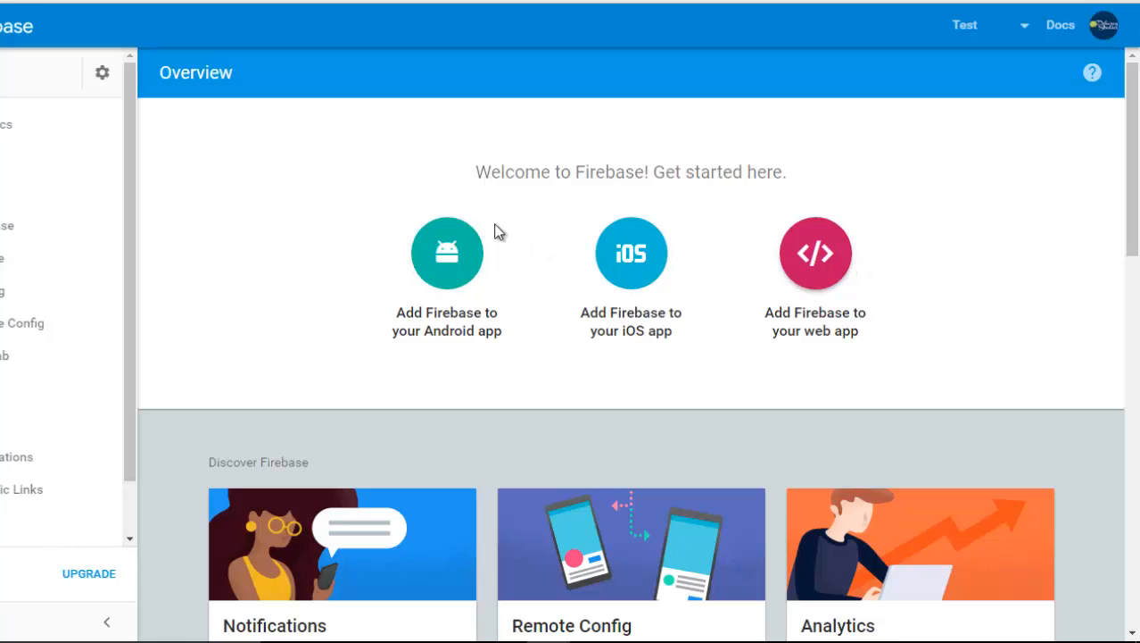
Start adding Firebase to an Android app and enter package name com.delaroystudios.test
left_click(447, 254)
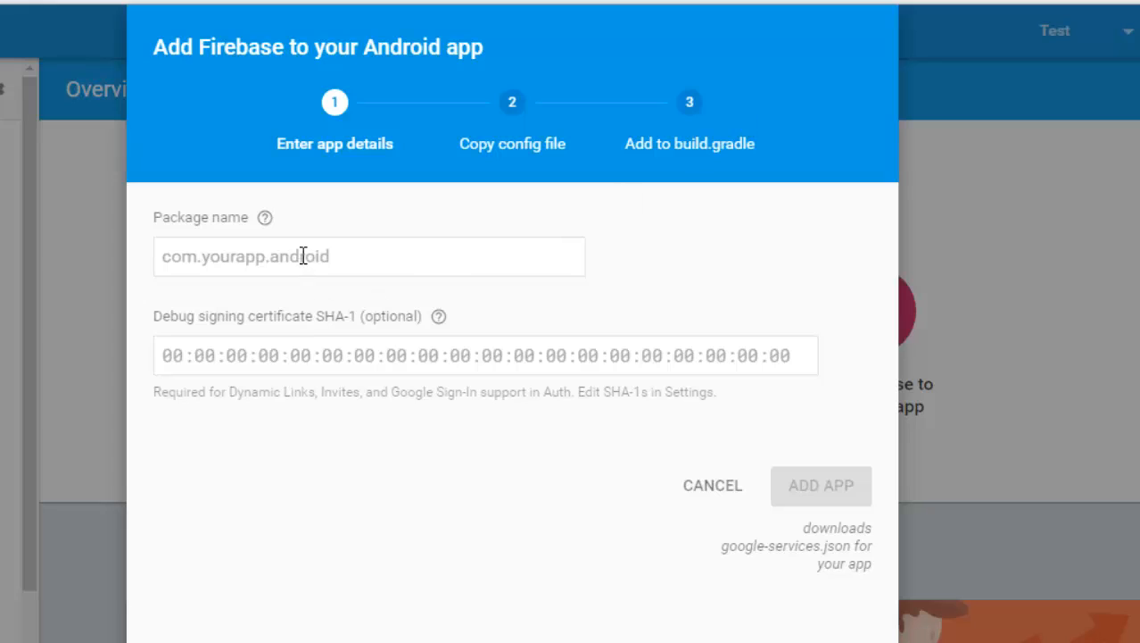
left_click(367, 257)
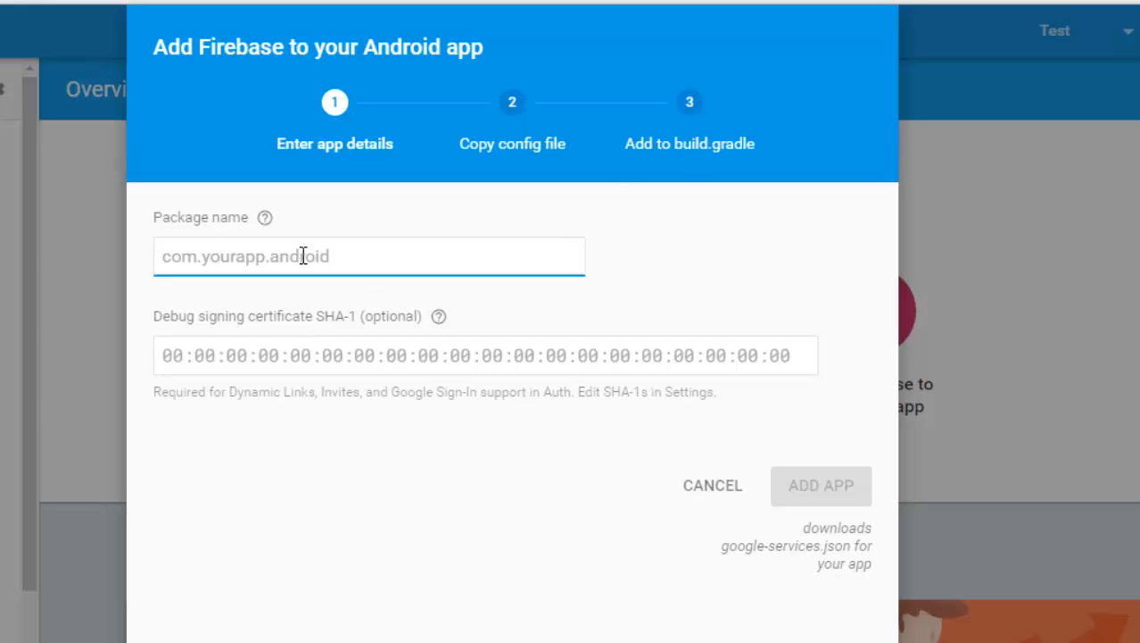
type("com.delaro")
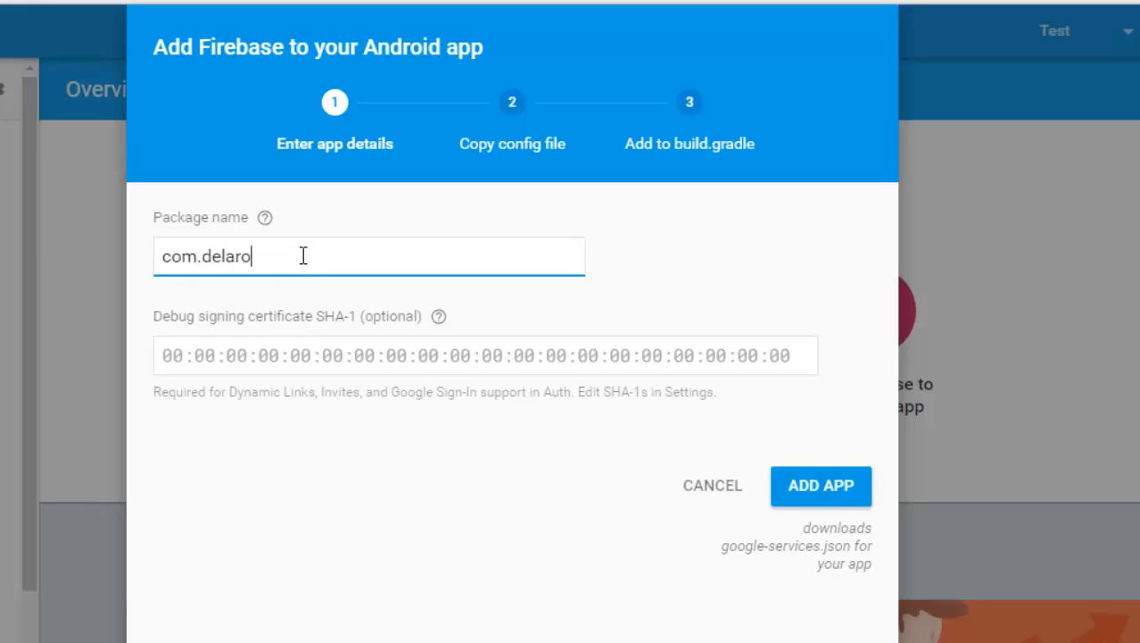
type("ystudios.r")
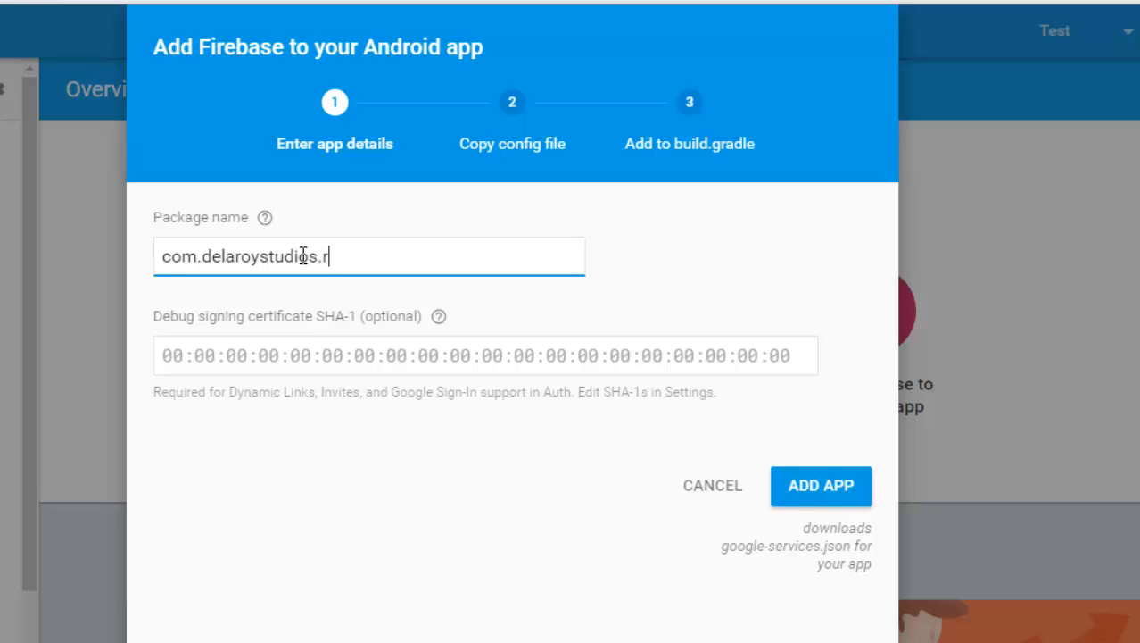
type("est")
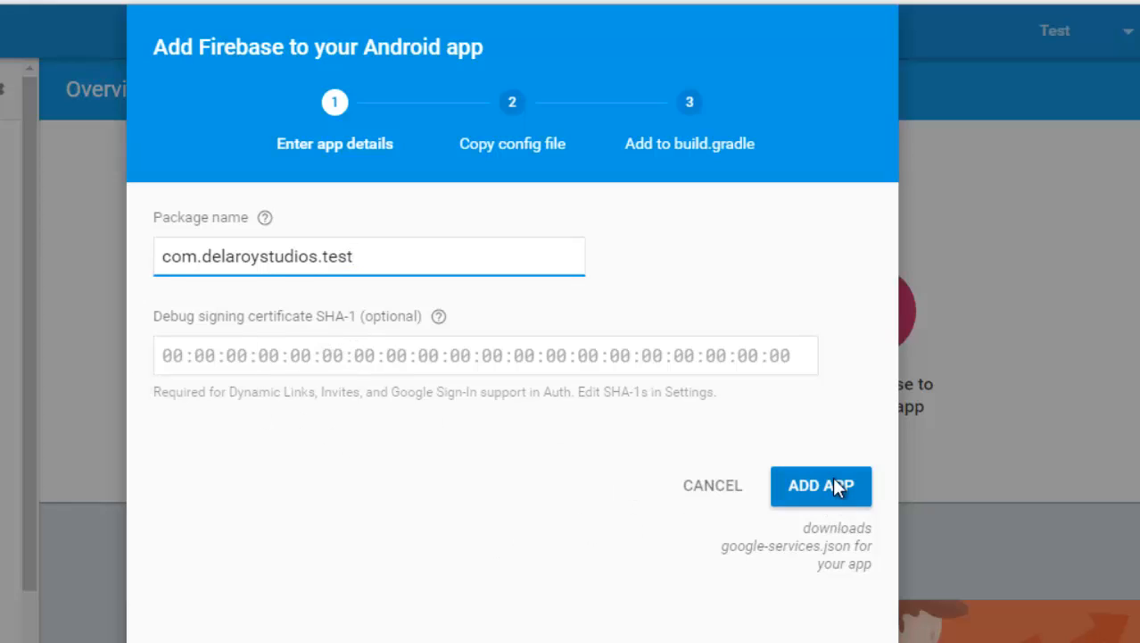
left_click(821, 485)
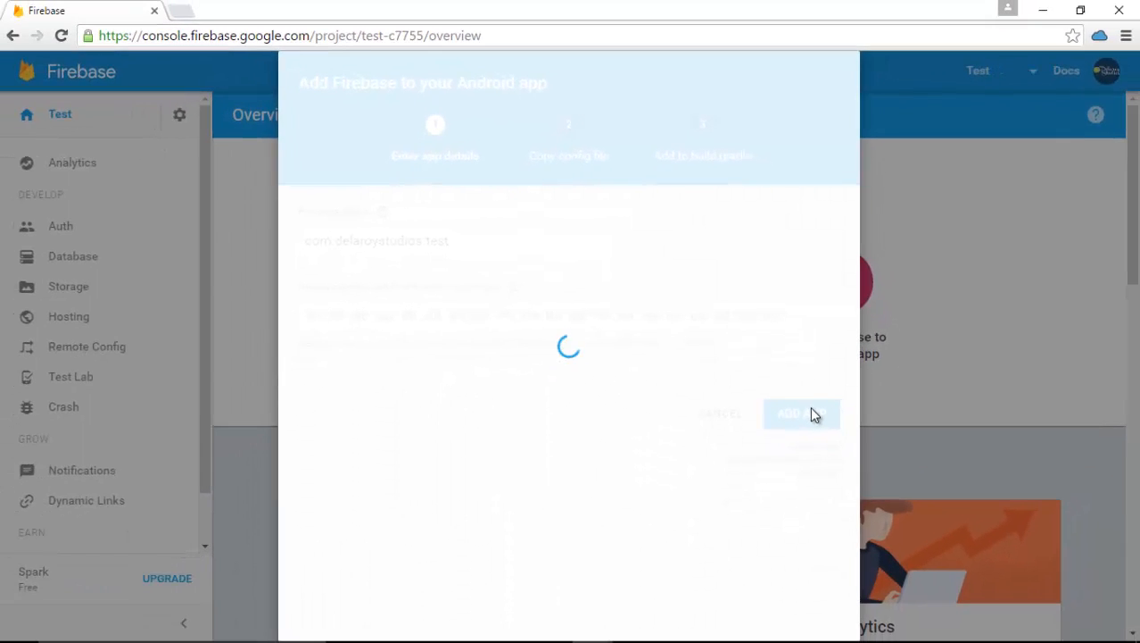
left_click(789, 414)
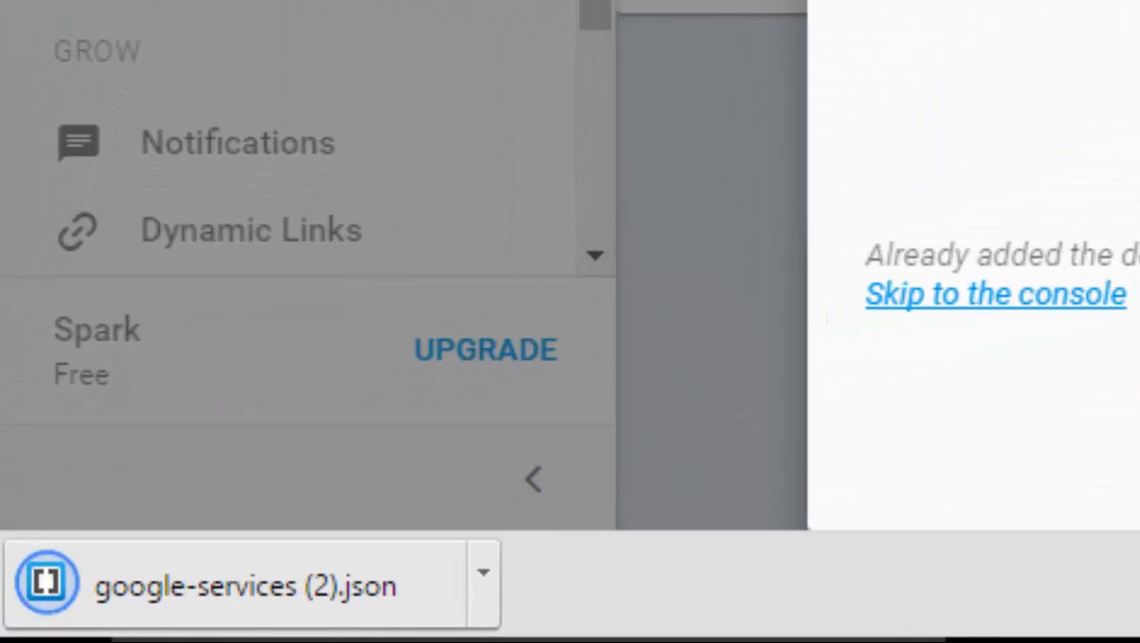
mouse_move(164, 610)
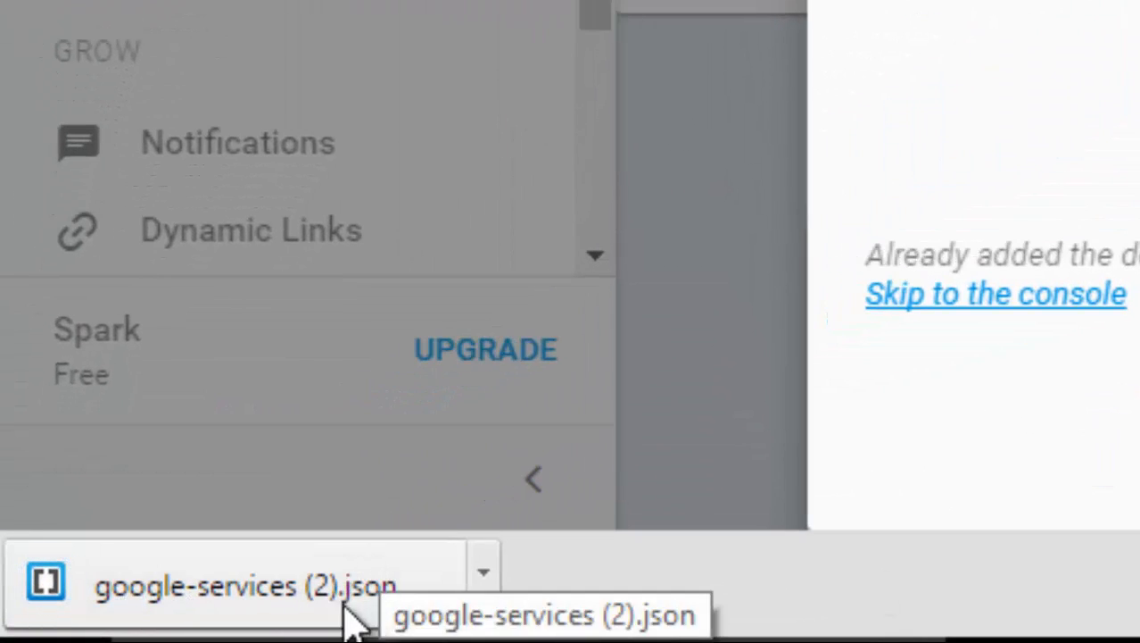
mouse_move(420, 526)
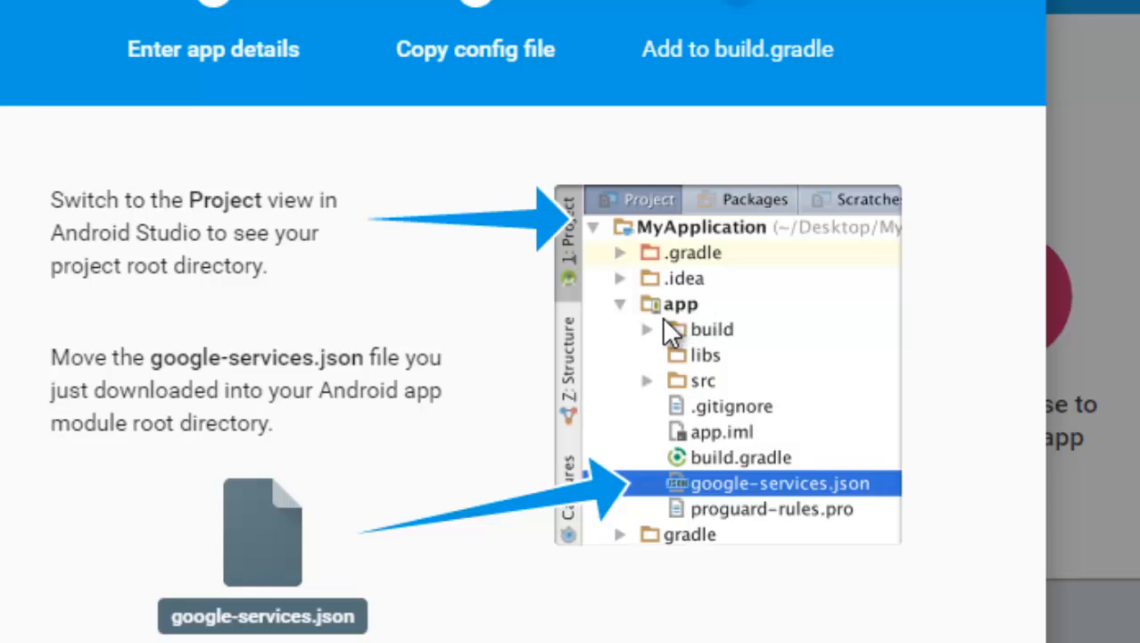
mouse_move(696, 319)
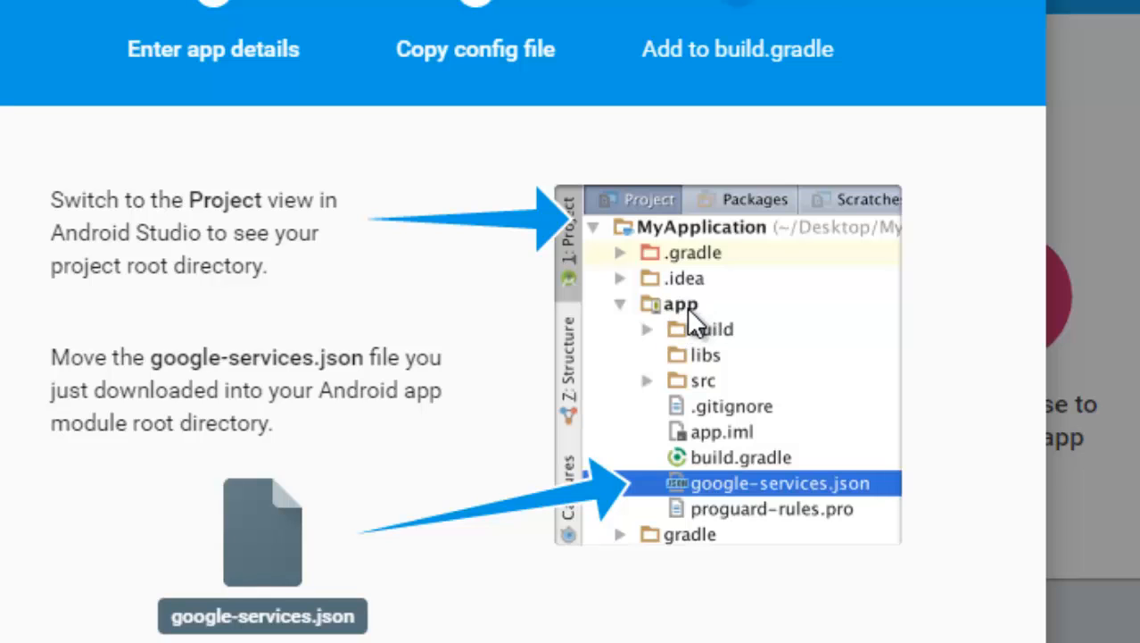
mouse_move(681, 295)
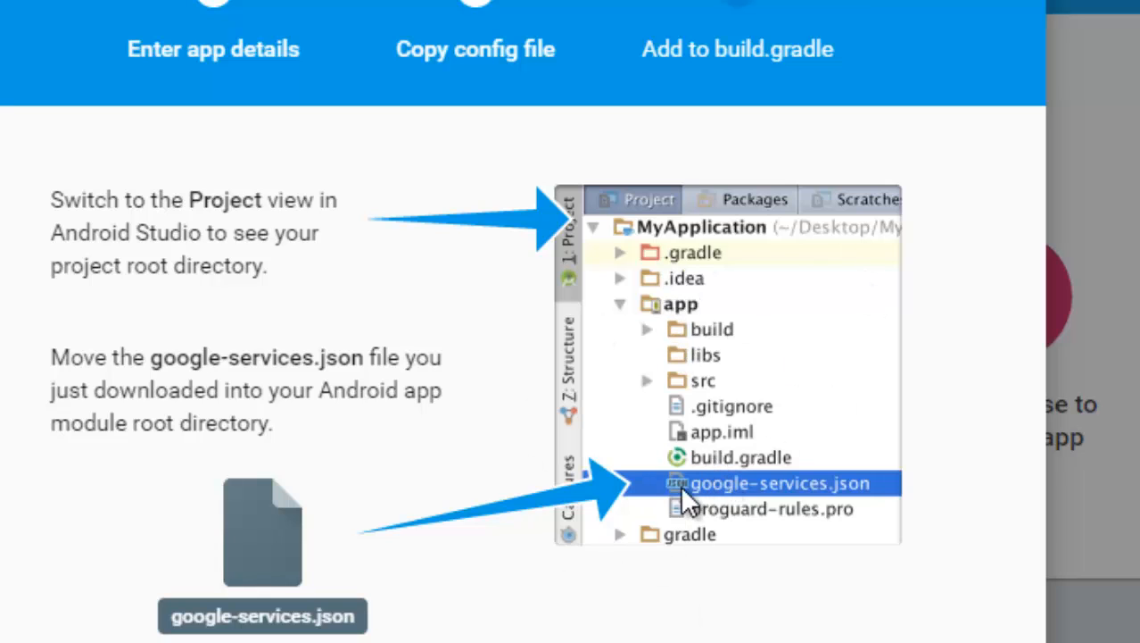
mouse_move(789, 503)
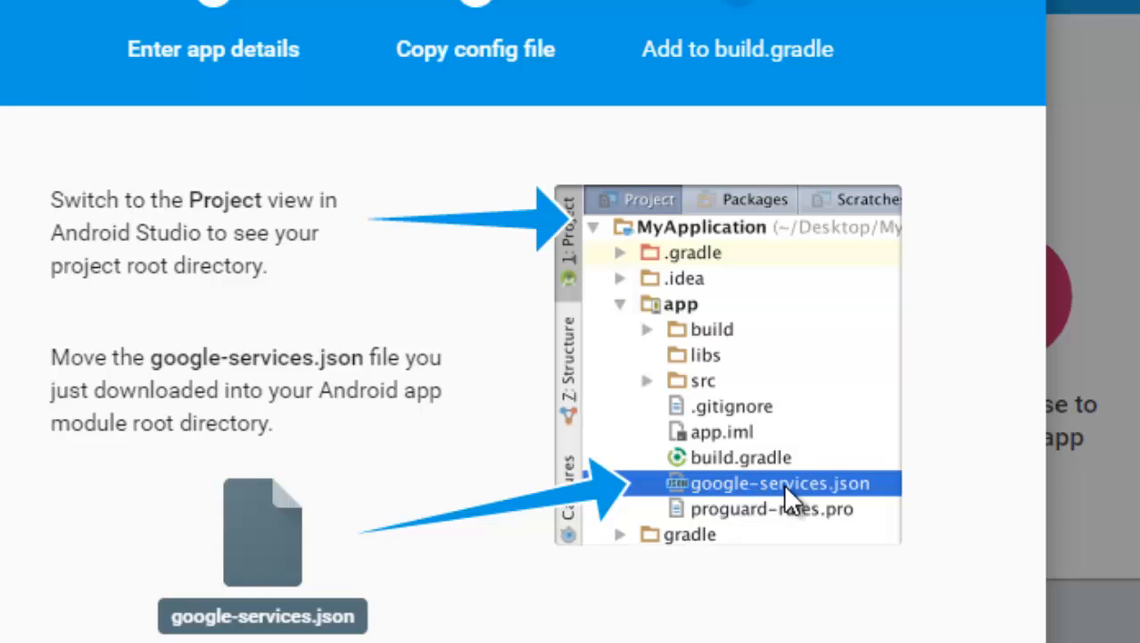
mouse_move(694, 339)
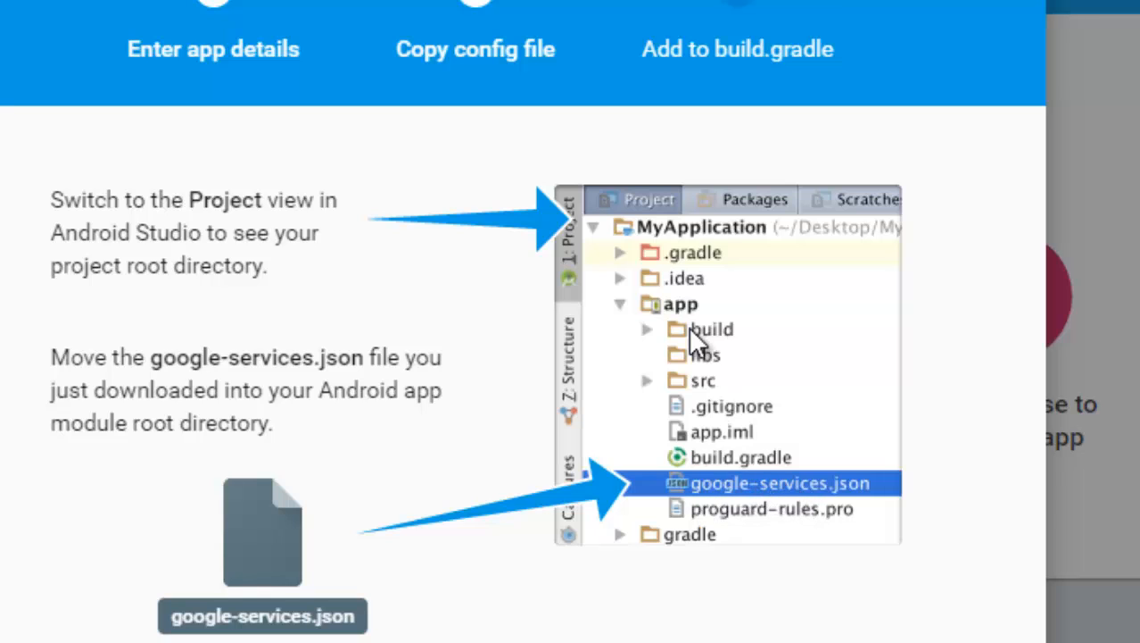
mouse_move(663, 325)
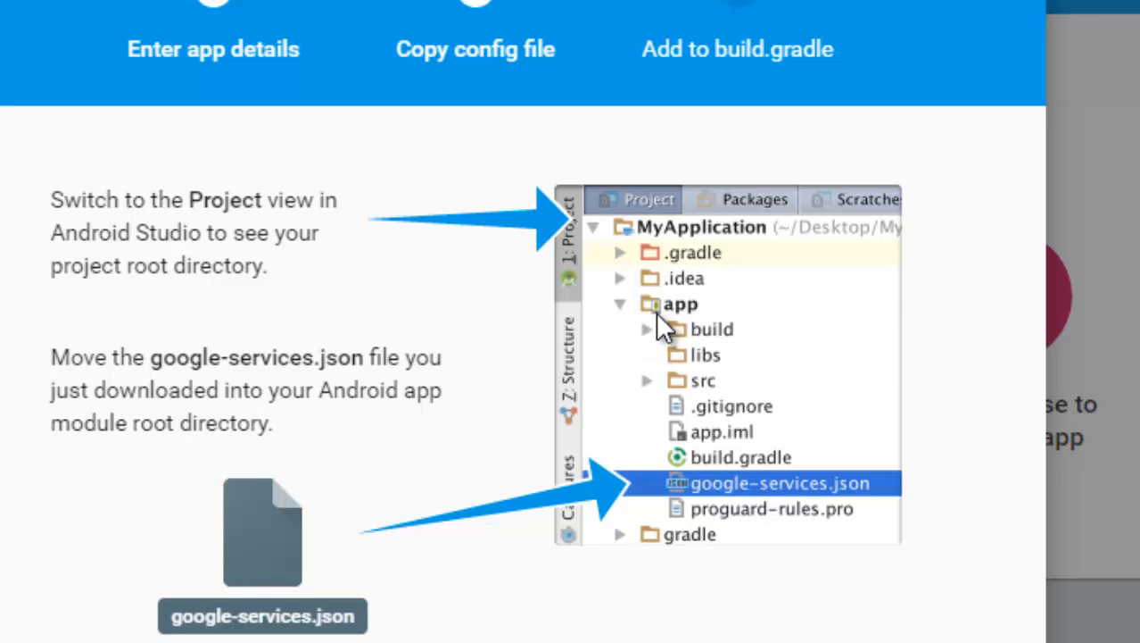
mouse_move(668, 232)
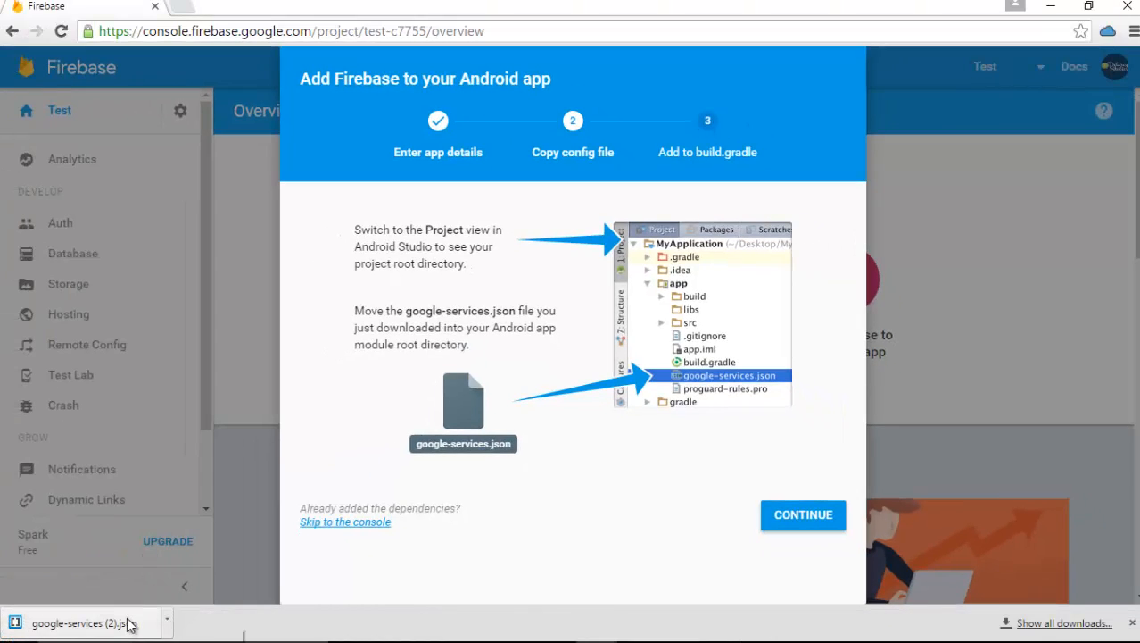
mouse_move(737, 234)
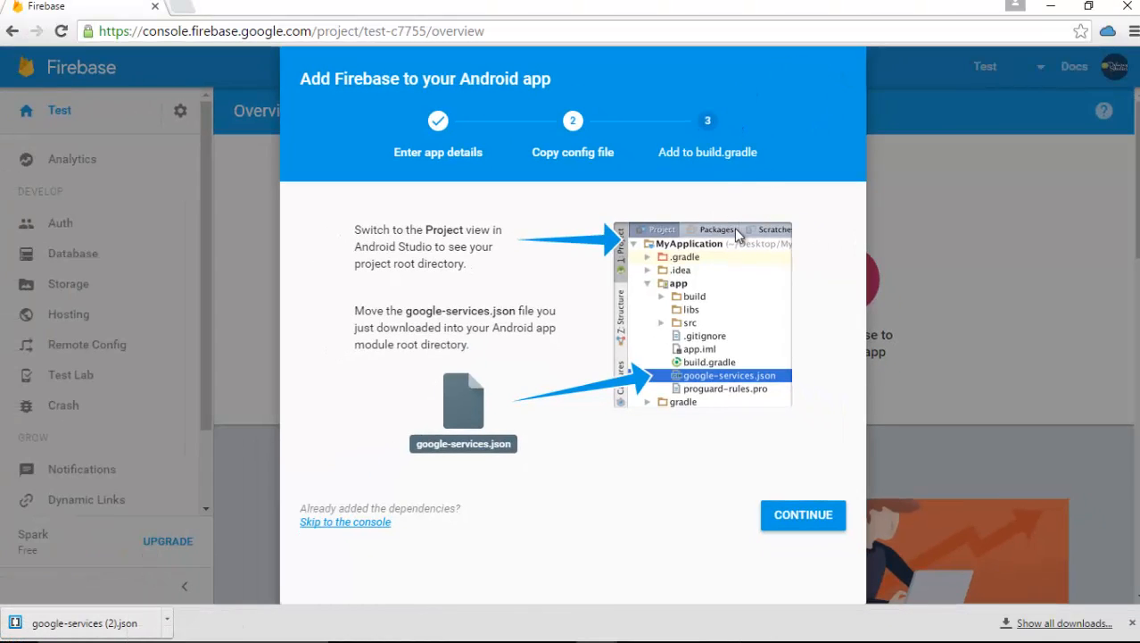
mouse_move(803, 514)
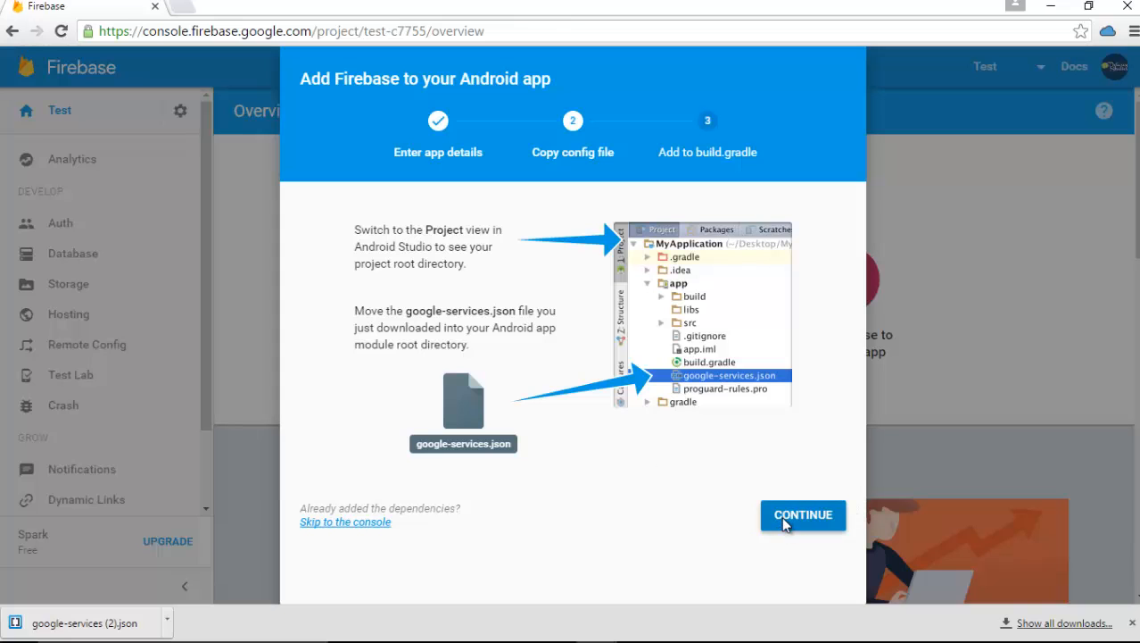
Continue to the Add to build.gradle step listing the google-services plugin lines
left_click(803, 514)
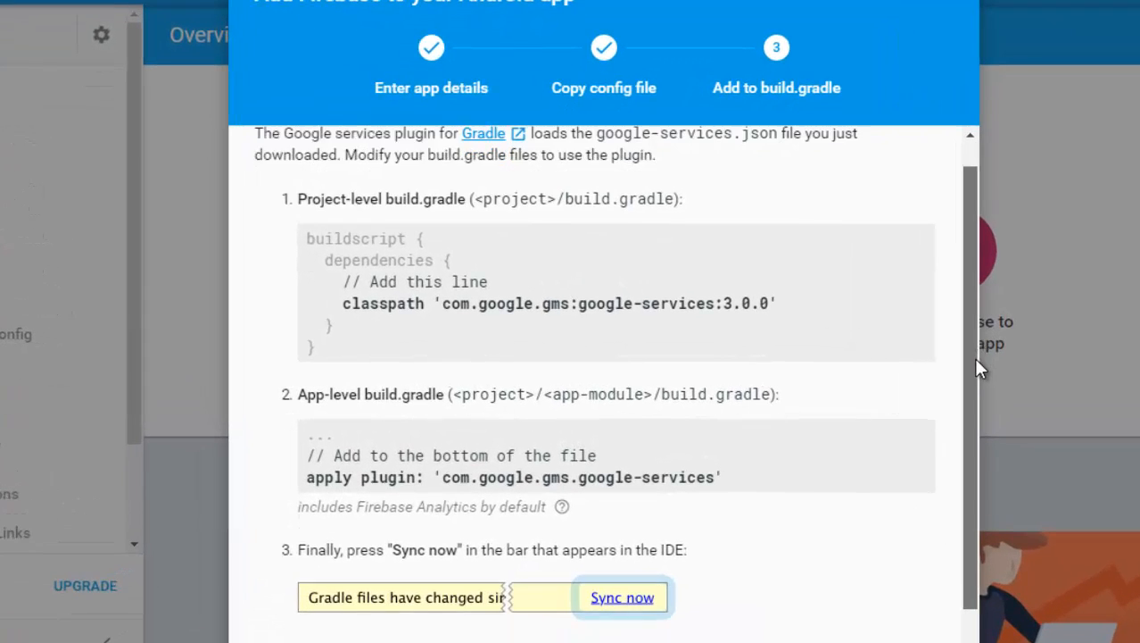
scroll("down", 3)
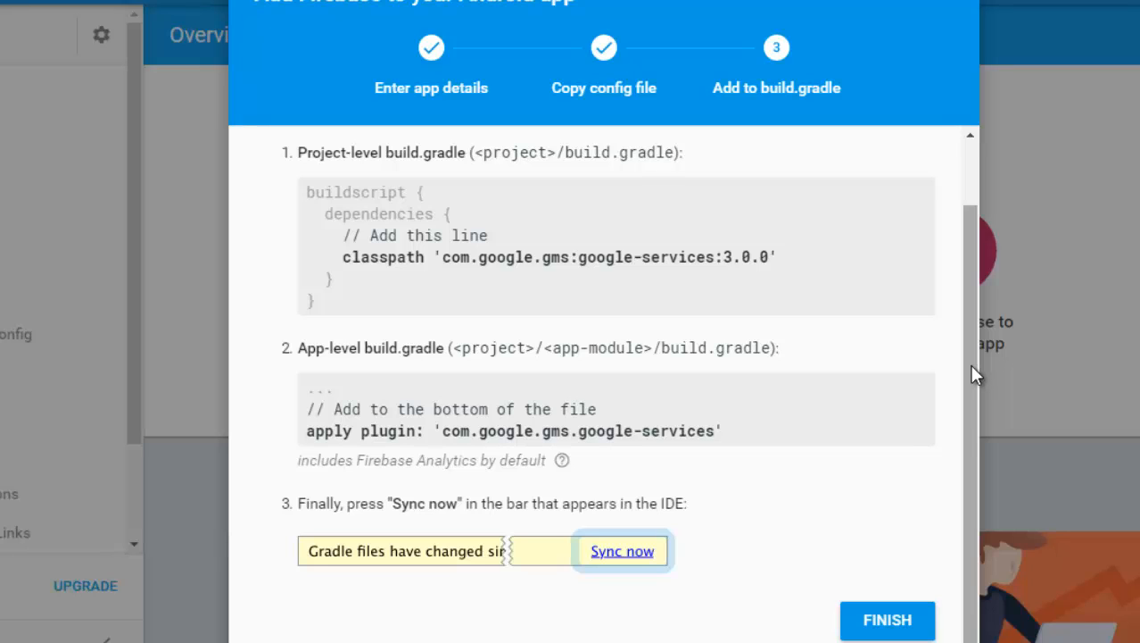
mouse_move(761, 379)
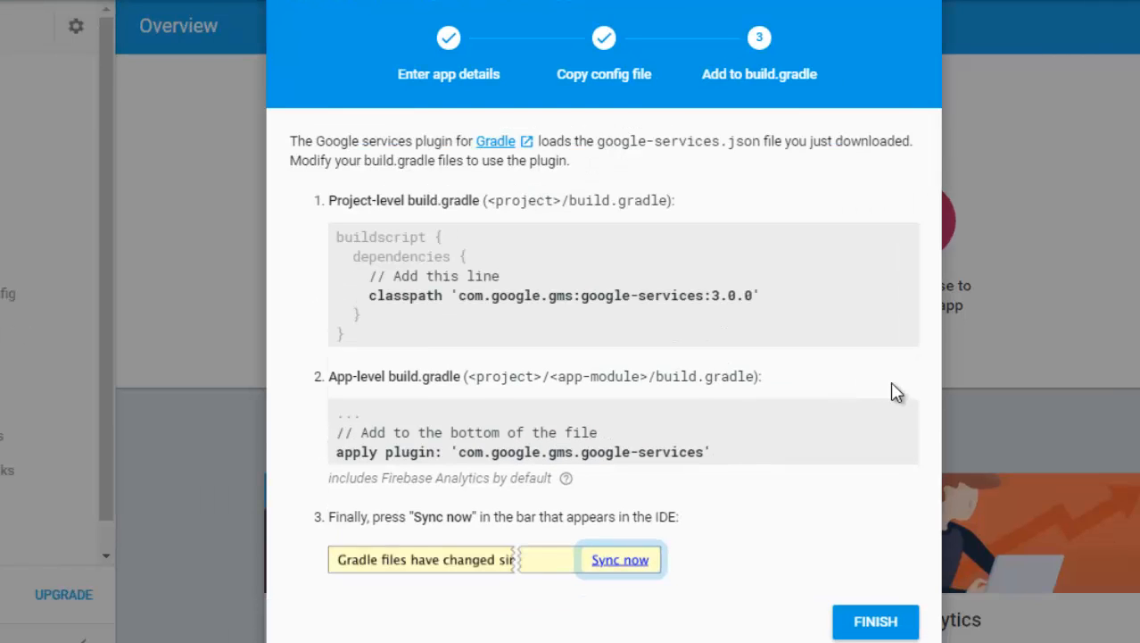
mouse_move(811, 567)
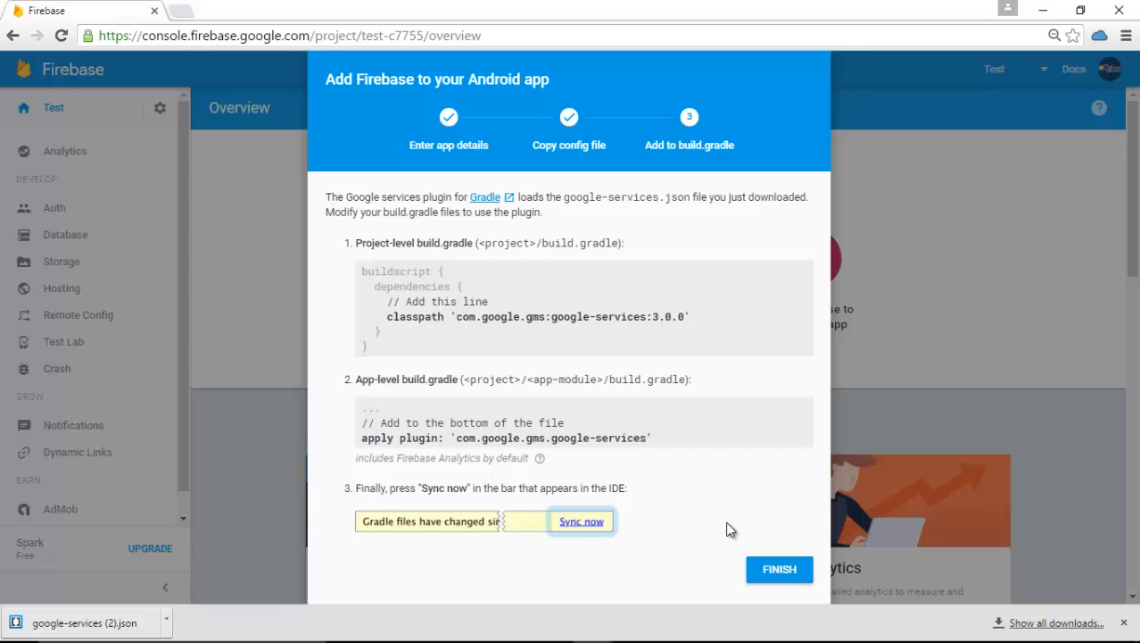
Finish the app setup so the Test overview lists com.delaroystudios.test
left_click(778, 569)
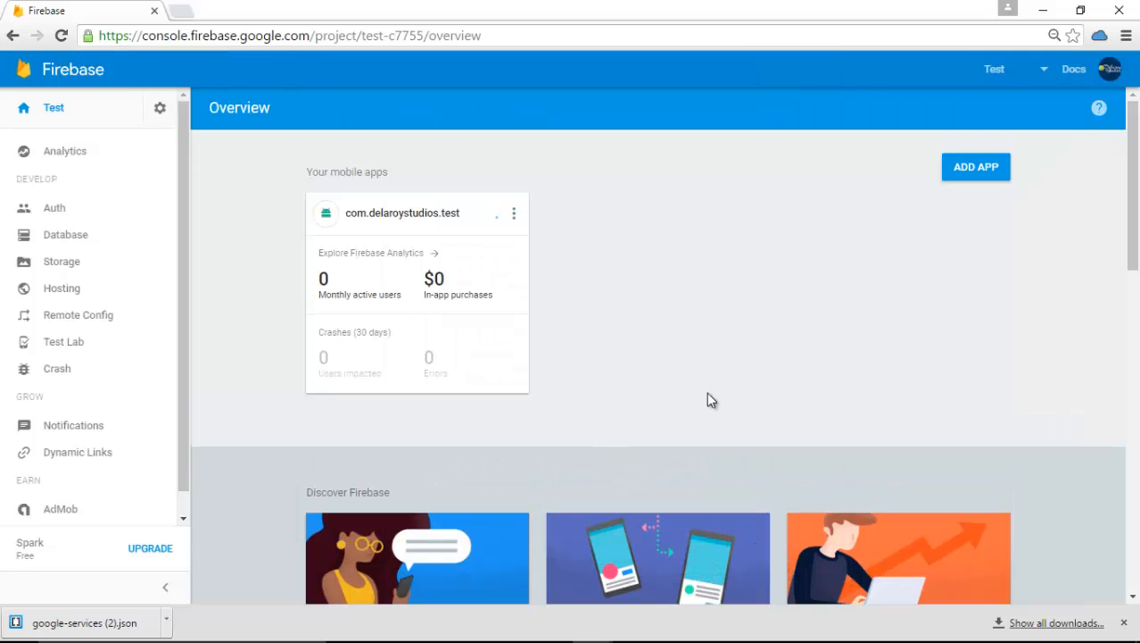
mouse_move(386, 346)
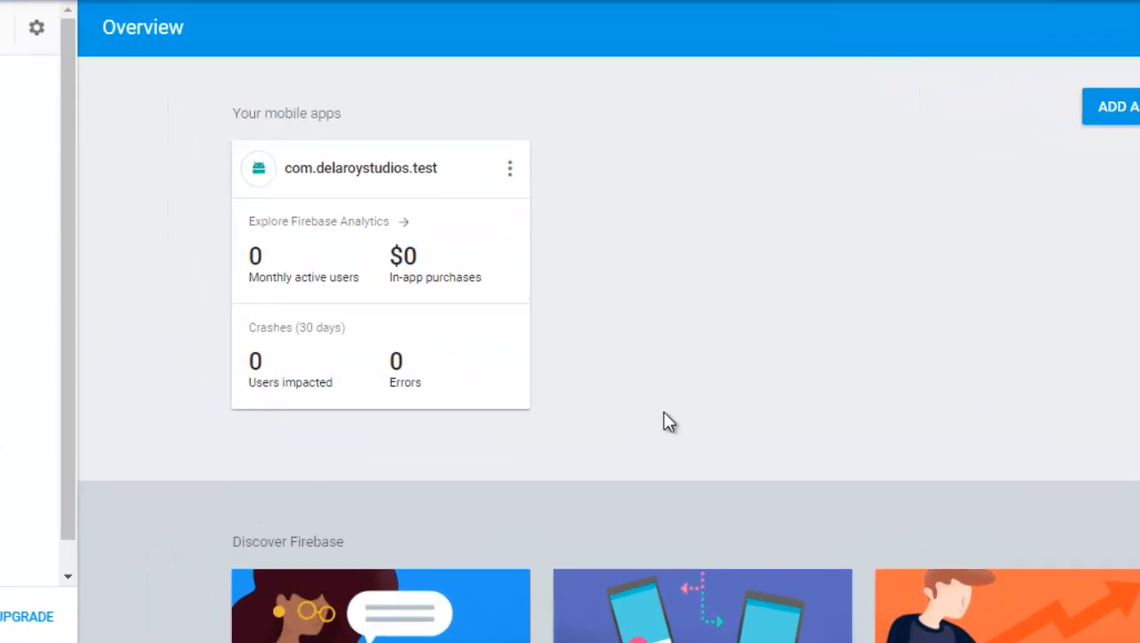
scroll("down", 3)
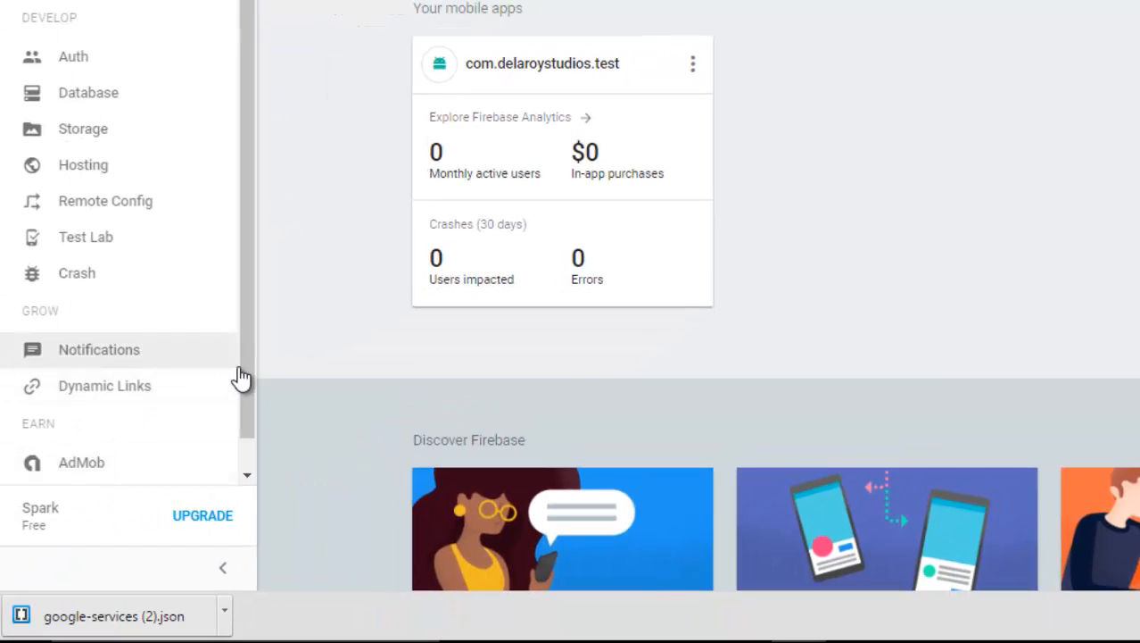
scroll("down", 3)
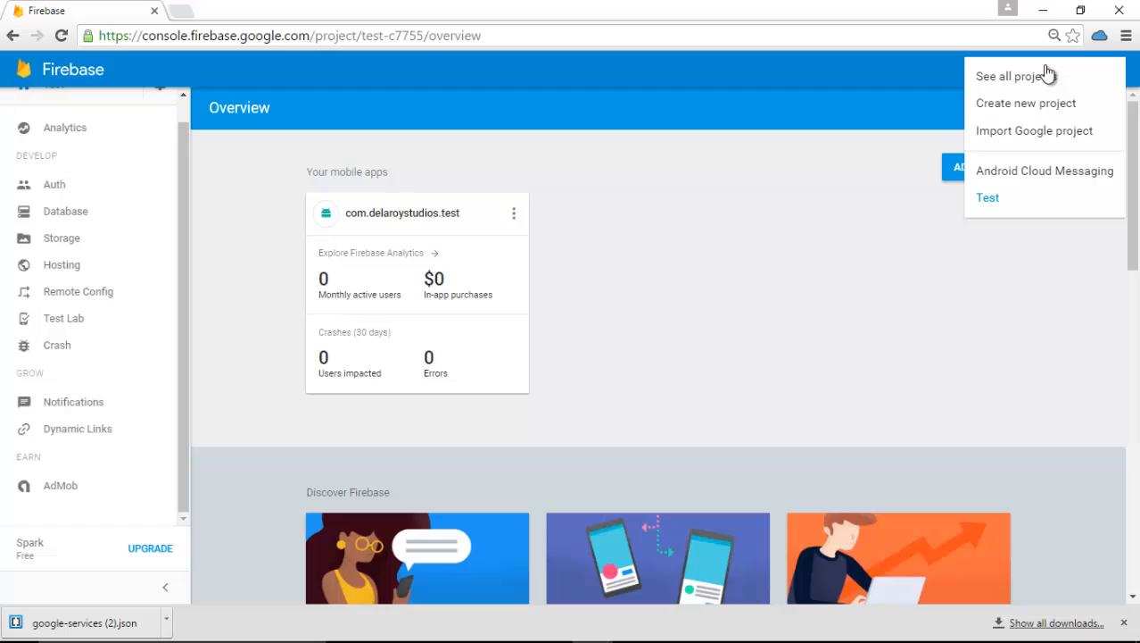
mouse_move(1039, 205)
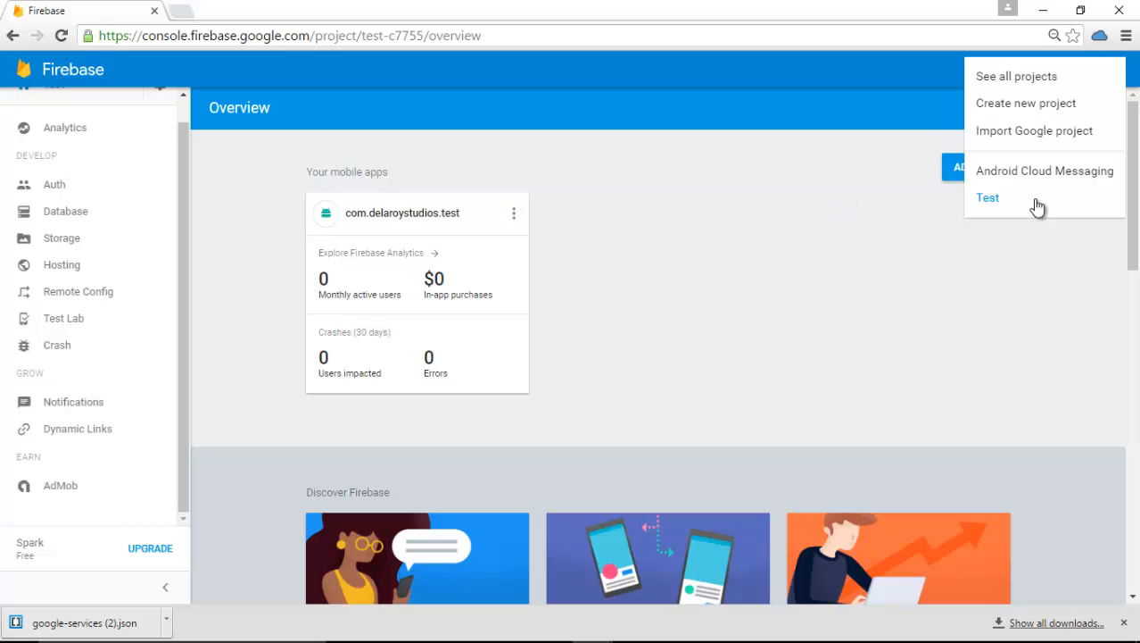
mouse_move(1042, 204)
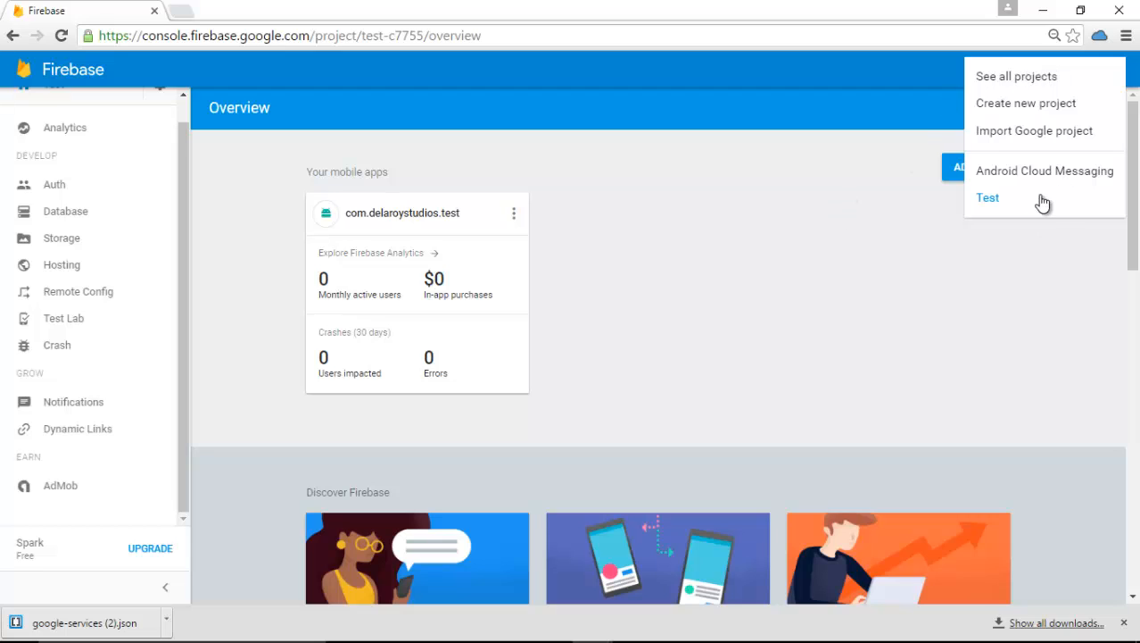
mouse_move(971, 268)
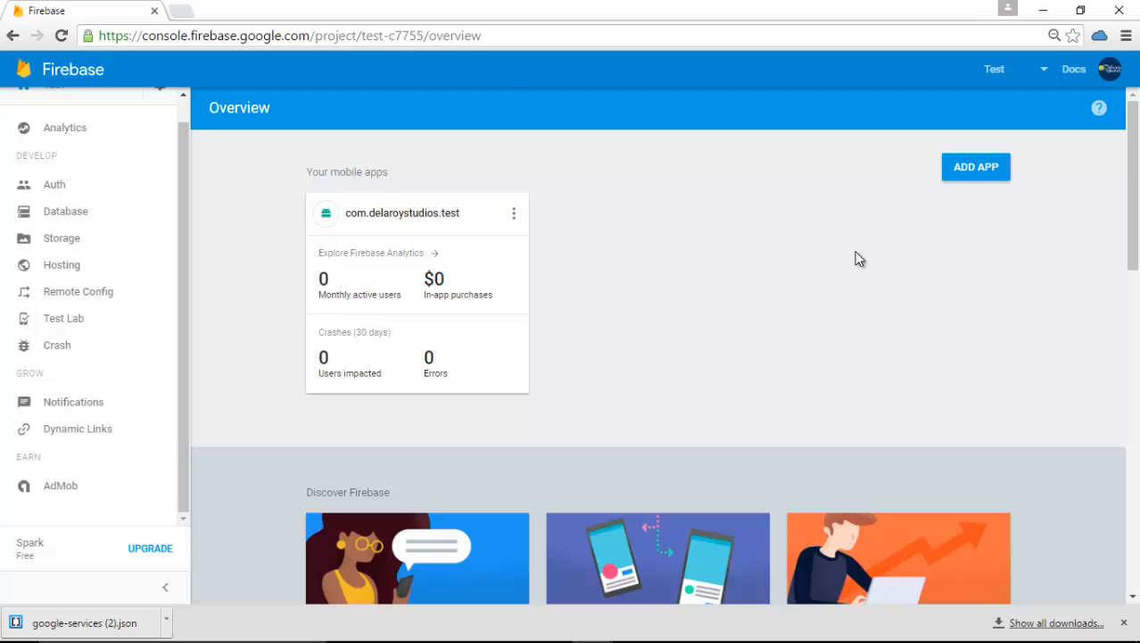
mouse_move(364, 496)
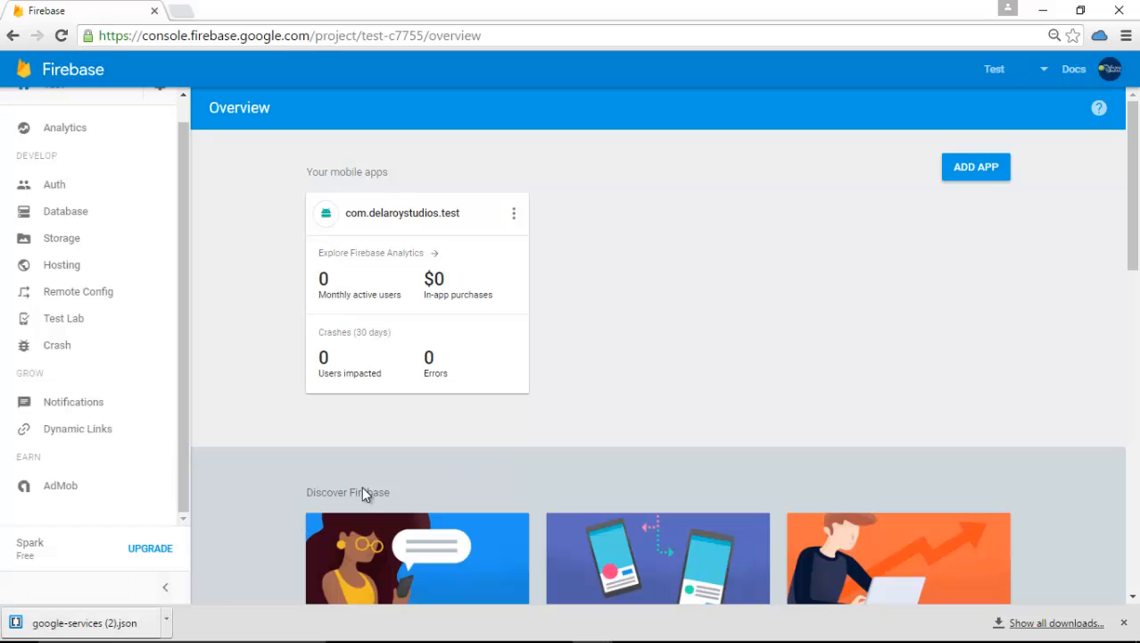
mouse_move(721, 384)
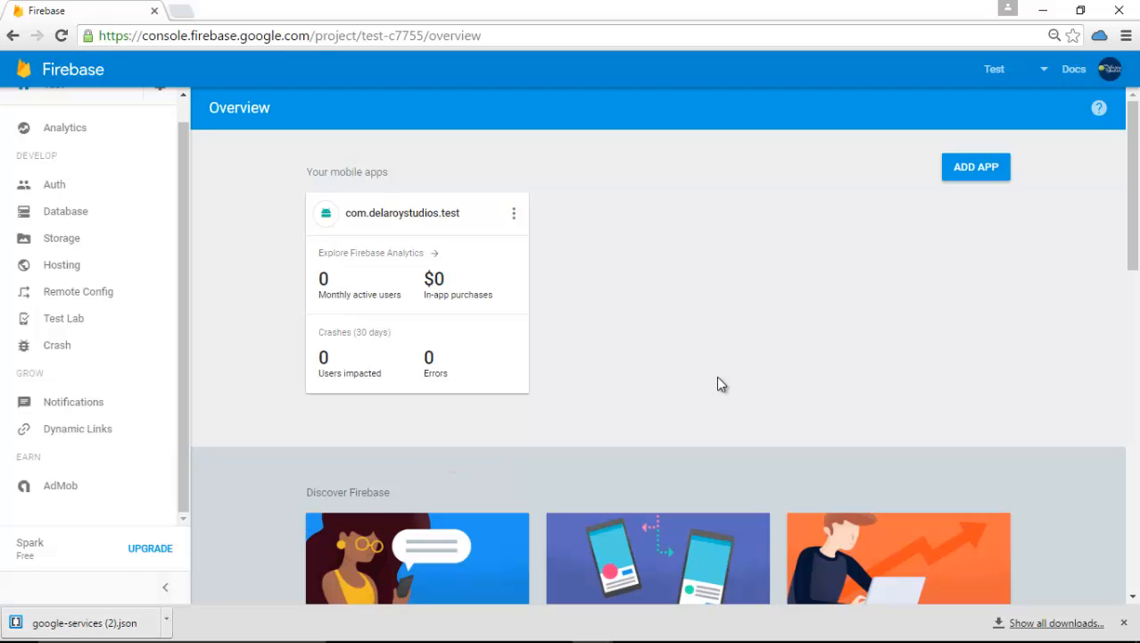